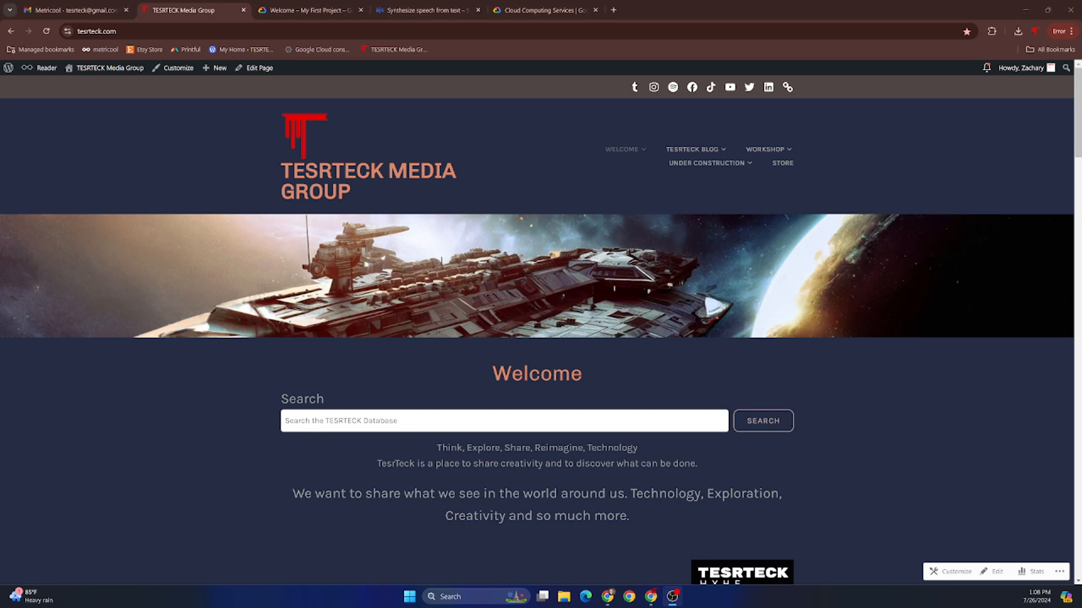
{"action": "mouse_move", "coordinate": [631, 336]}
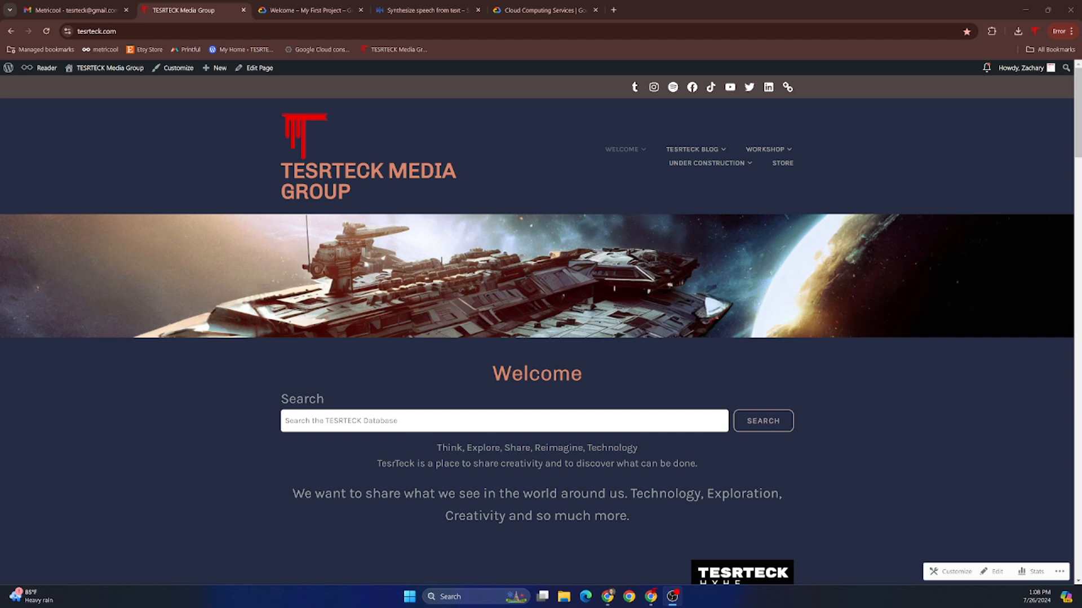
Leave the TESRTECK welcome page for the Google Cloud homepage in another browser tab.
{"action": "left_click", "coordinate": [545, 10]}
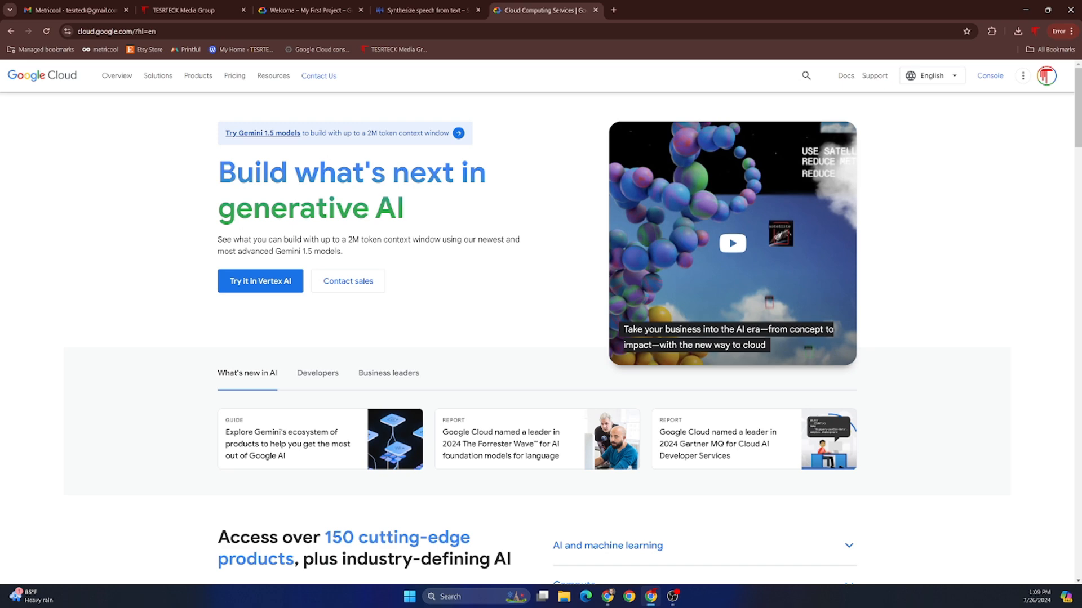
Show the Vertex AI product options from the My First Project console welcome page.
{"action": "left_click", "coordinate": [309, 10]}
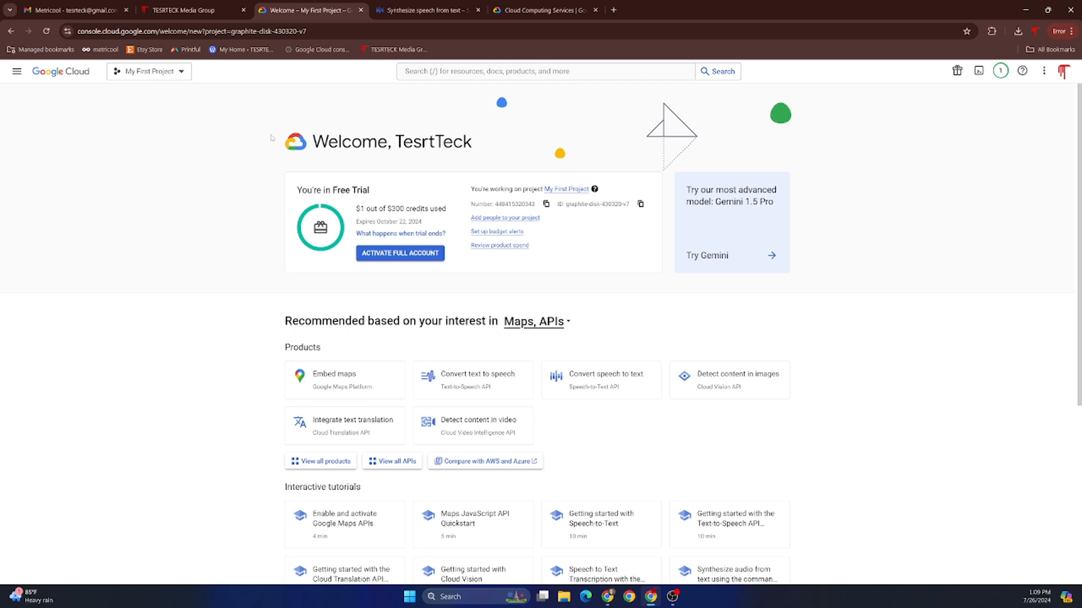
{"action": "scroll", "scroll_direction": "down", "scroll_amount": 3}
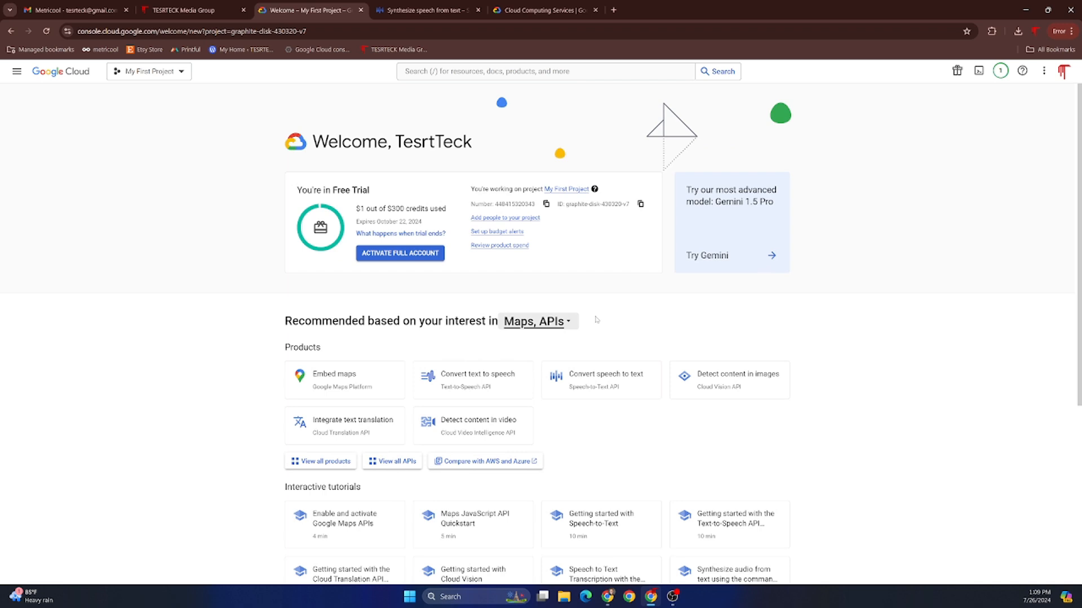
{"action": "left_click", "coordinate": [13, 72]}
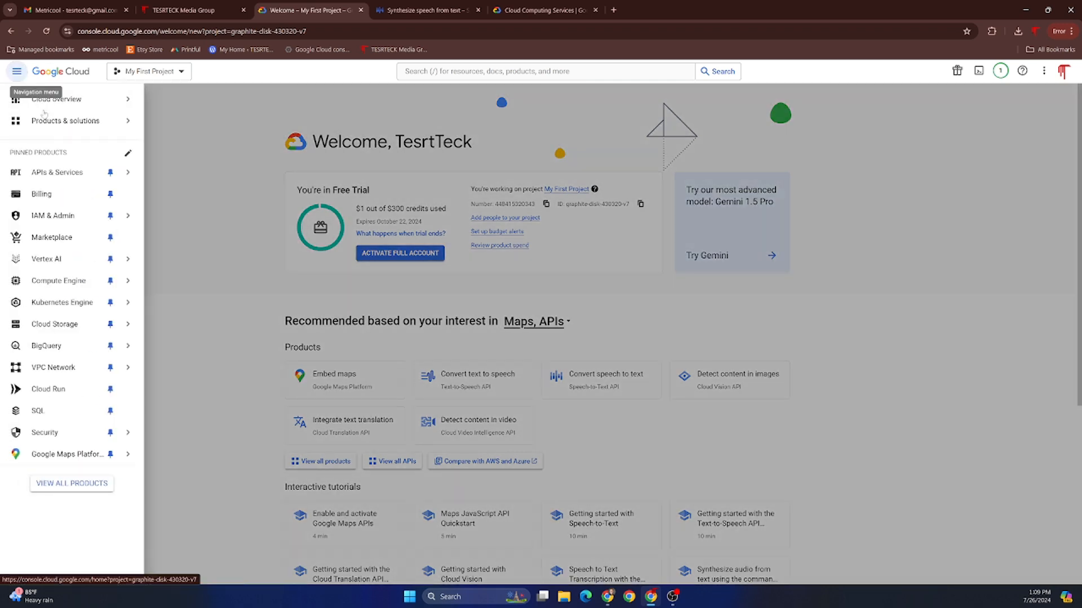
{"action": "left_click", "coordinate": [46, 259]}
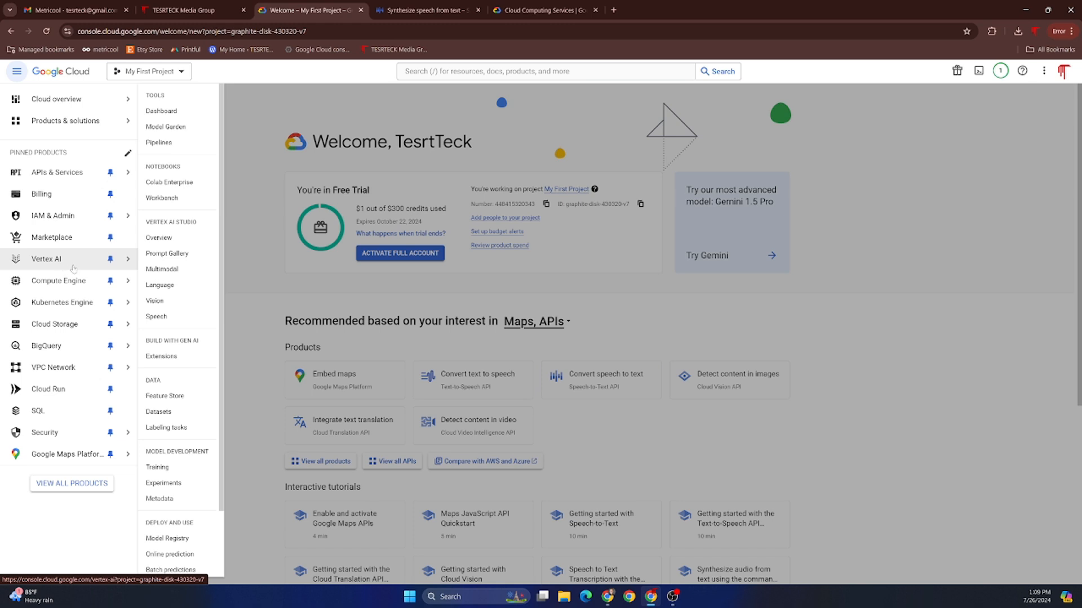
Go to the Speech tools and land on the Synthesize speech from text page.
{"action": "left_click", "coordinate": [157, 317]}
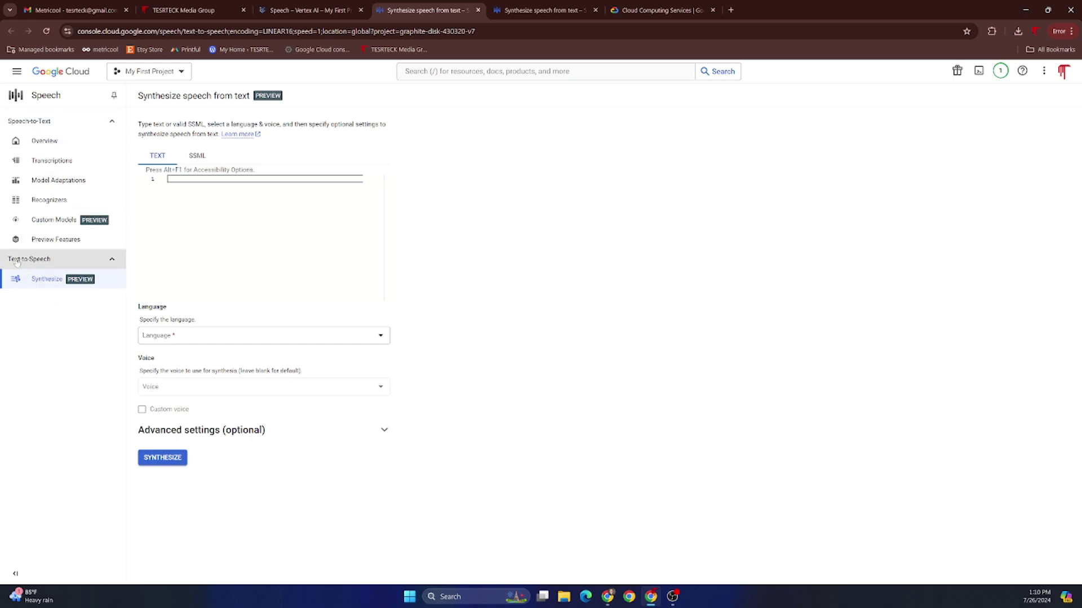
{"action": "mouse_move", "coordinate": [42, 171]}
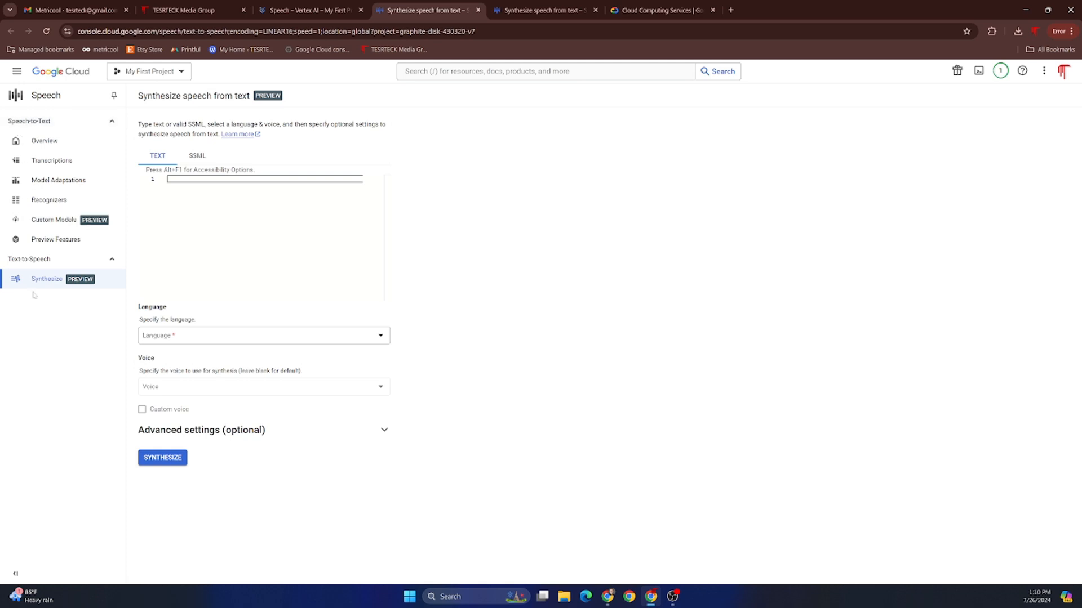
{"action": "mouse_move", "coordinate": [60, 282]}
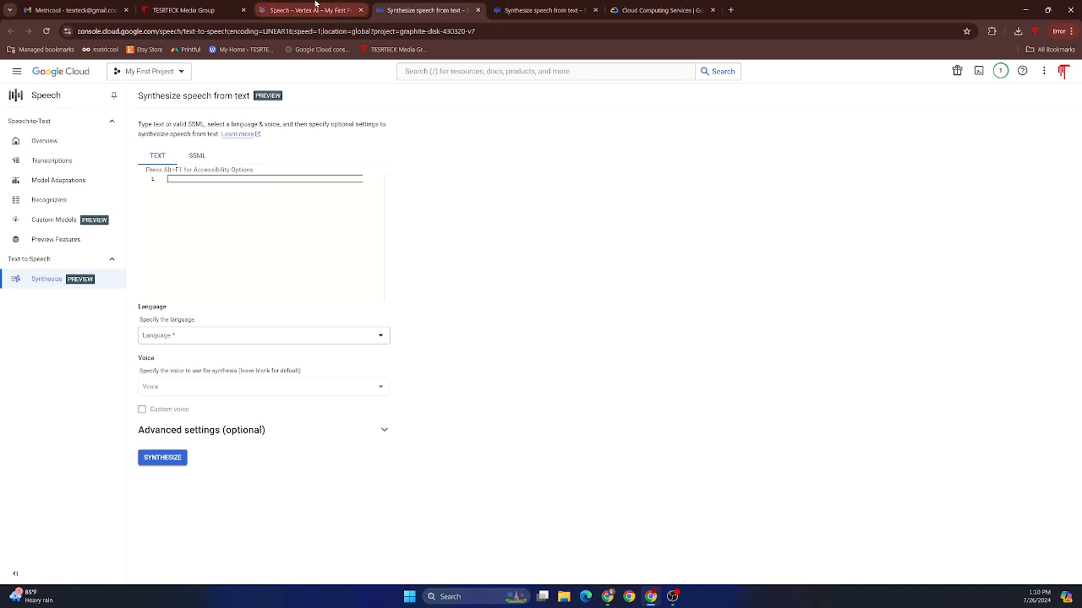
Review the Metricool blog post, then return to the synthesis page prefilled with its text.
{"action": "left_click", "coordinate": [192, 10]}
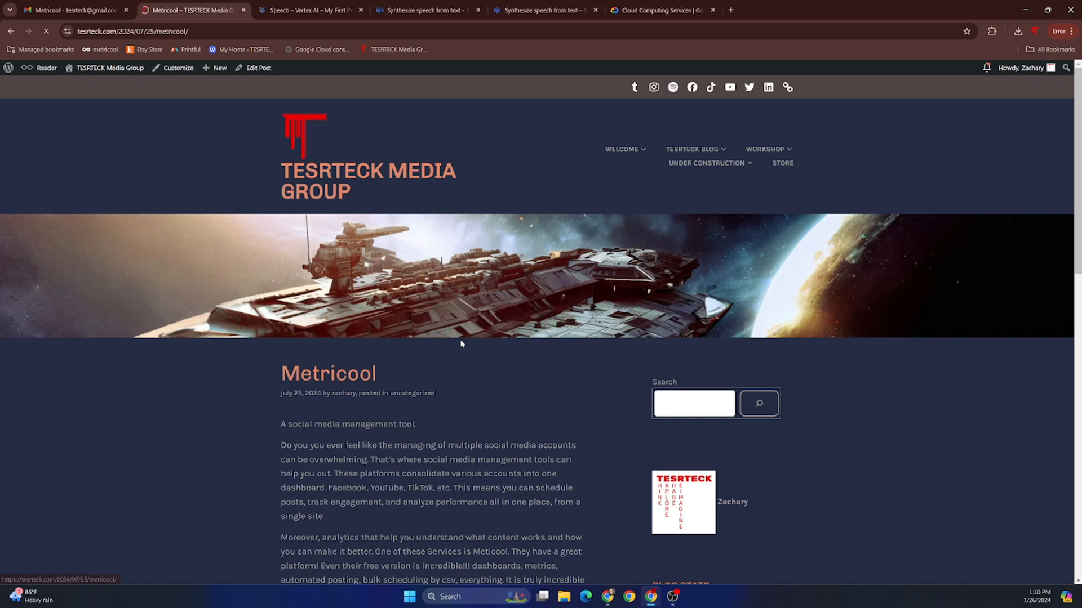
{"action": "scroll", "scroll_direction": "down", "scroll_amount": 3}
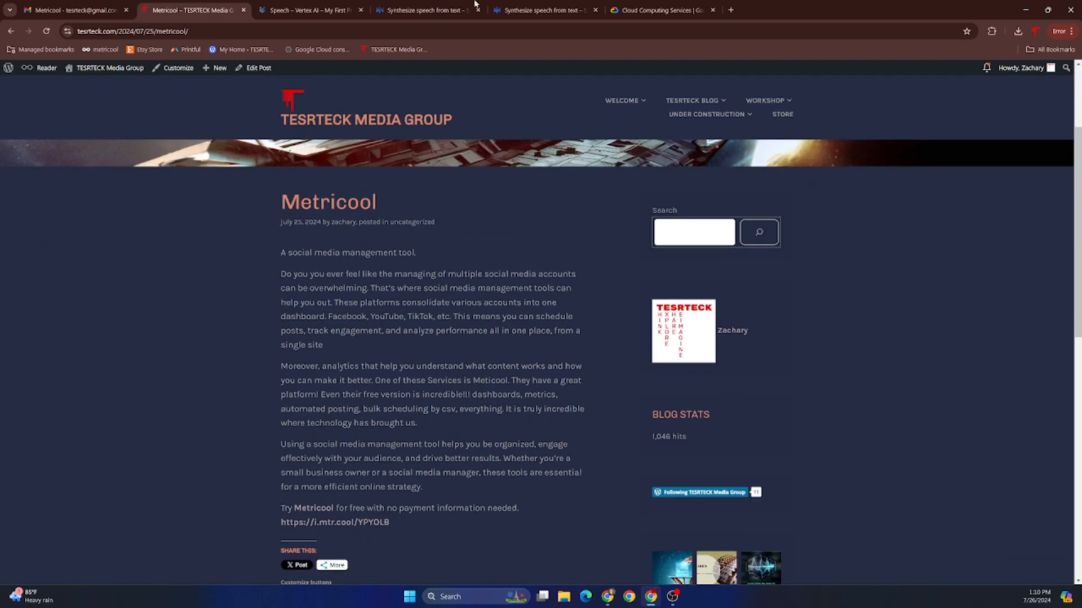
{"action": "left_click", "coordinate": [309, 11]}
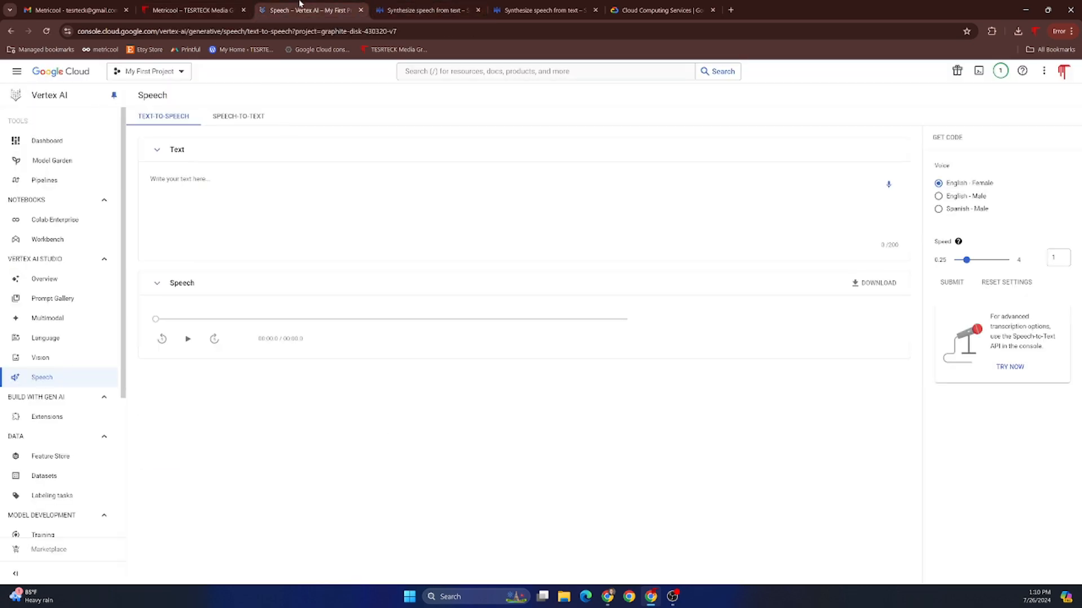
{"action": "left_click", "coordinate": [546, 9]}
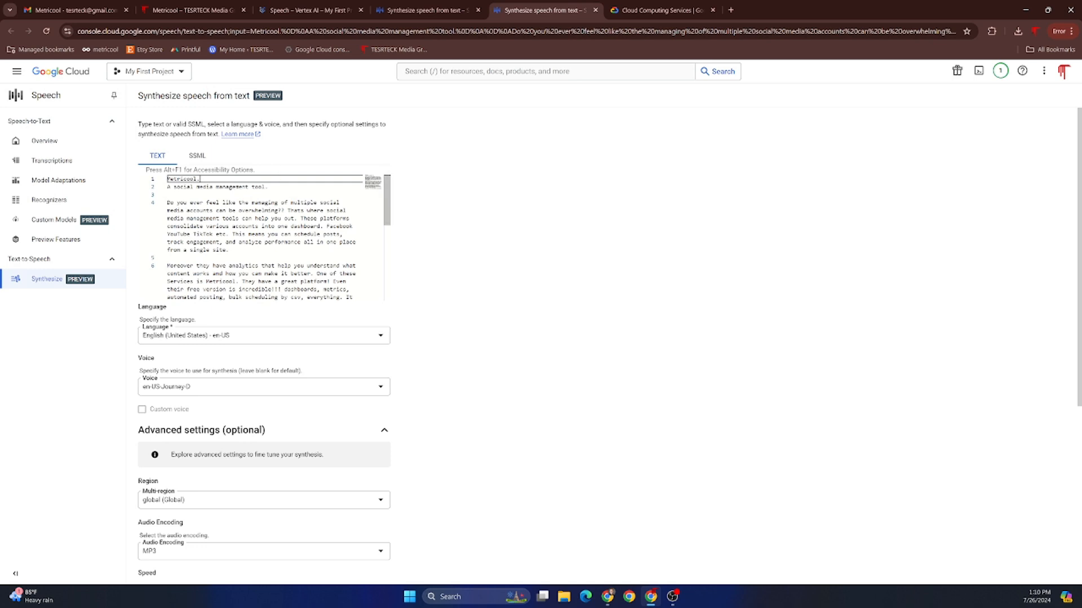
{"action": "scroll", "scroll_direction": "down", "scroll_amount": 3}
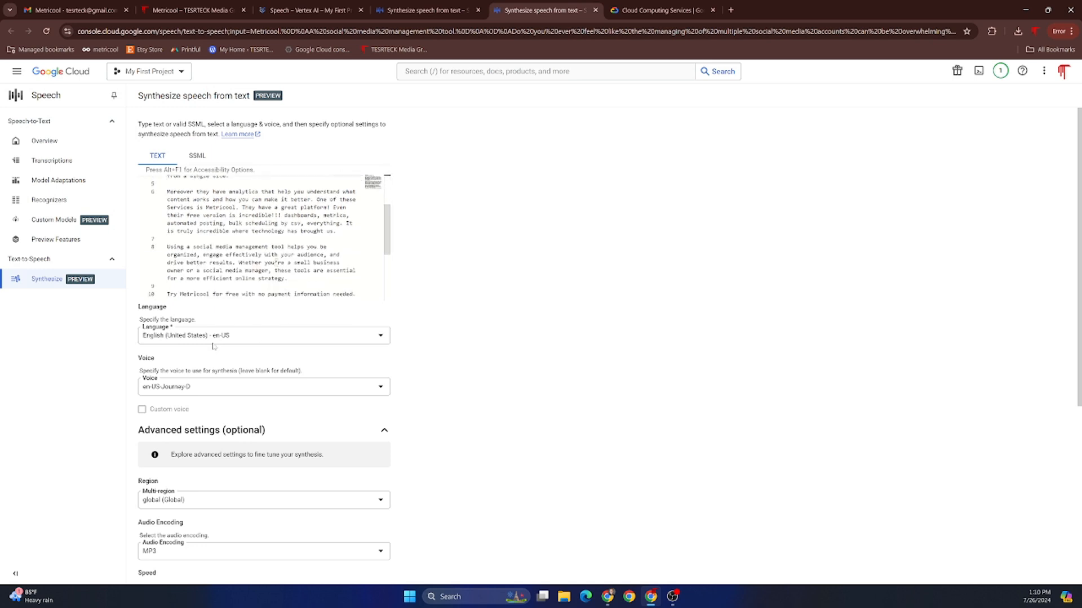
Keep en-US-Journey-O as the voice and reach the sample rate field above the audio player.
{"action": "left_click", "coordinate": [263, 386]}
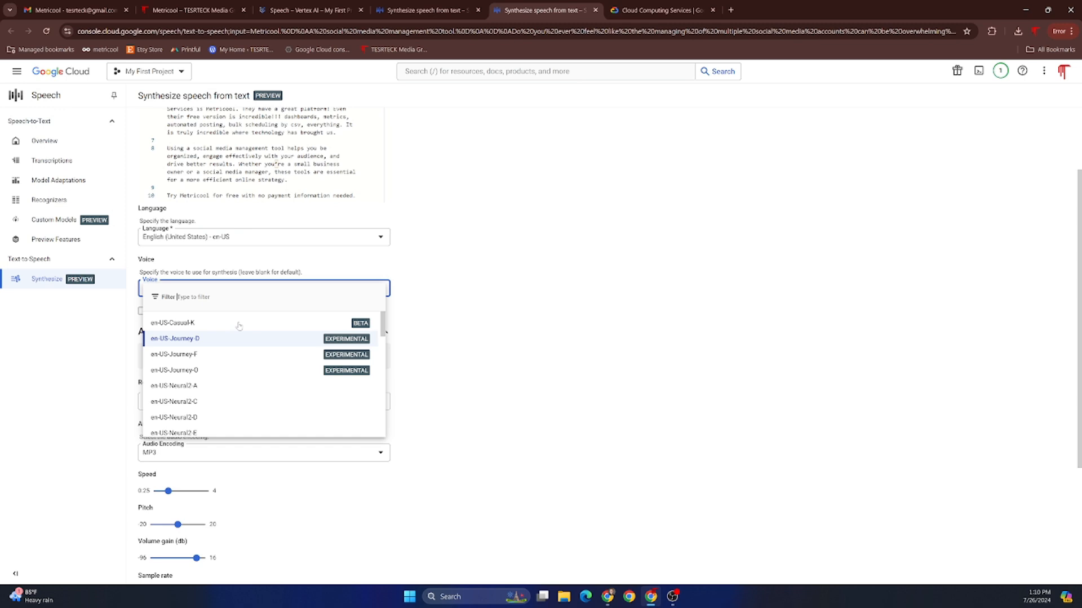
{"action": "mouse_move", "coordinate": [208, 342]}
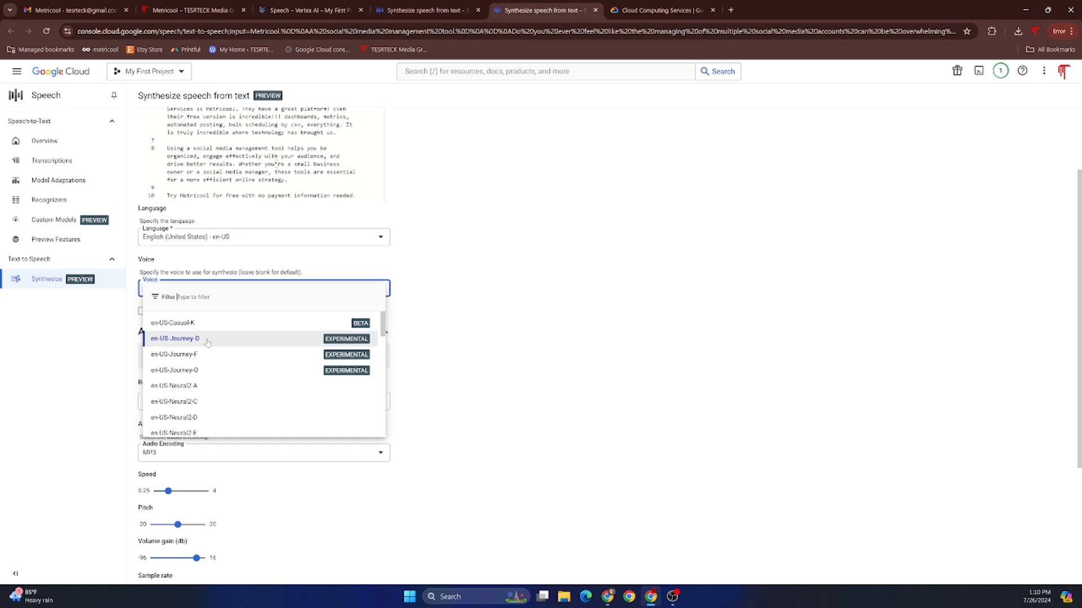
{"action": "mouse_move", "coordinate": [235, 325]}
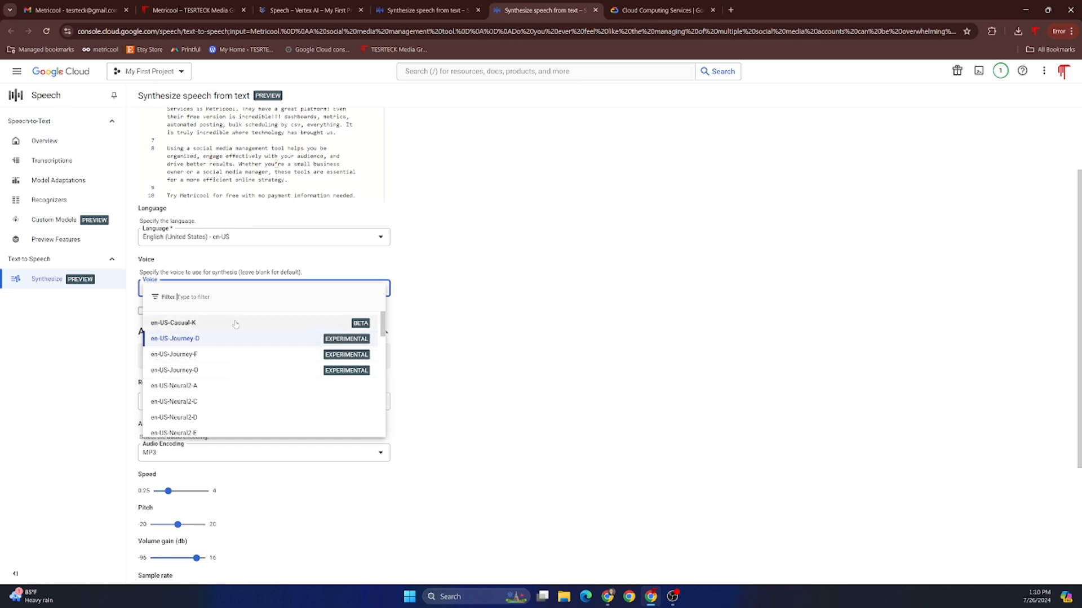
{"action": "mouse_move", "coordinate": [237, 321]}
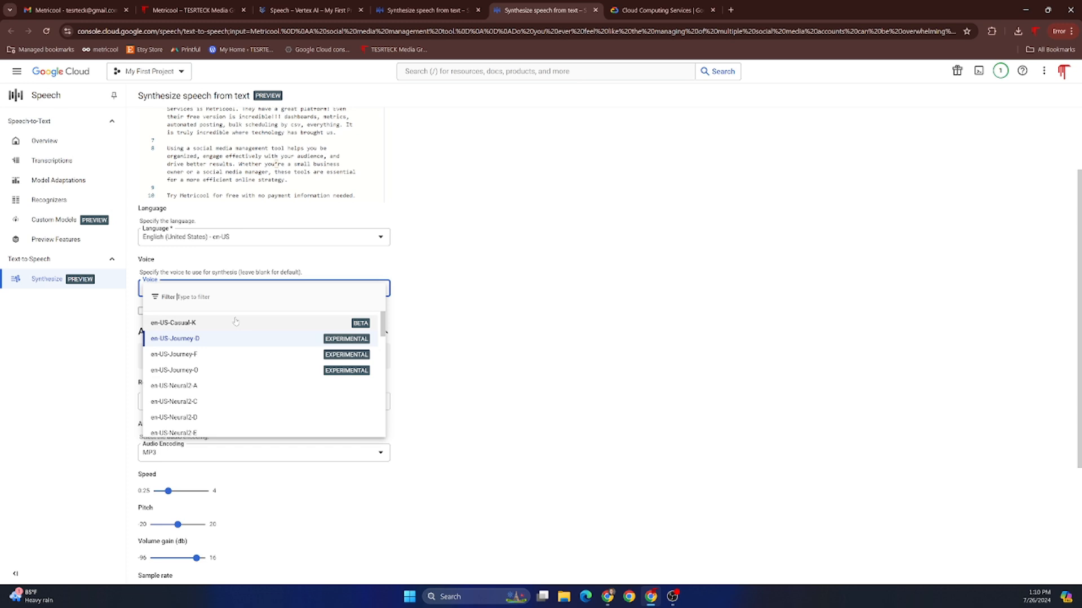
{"action": "left_click", "coordinate": [170, 338]}
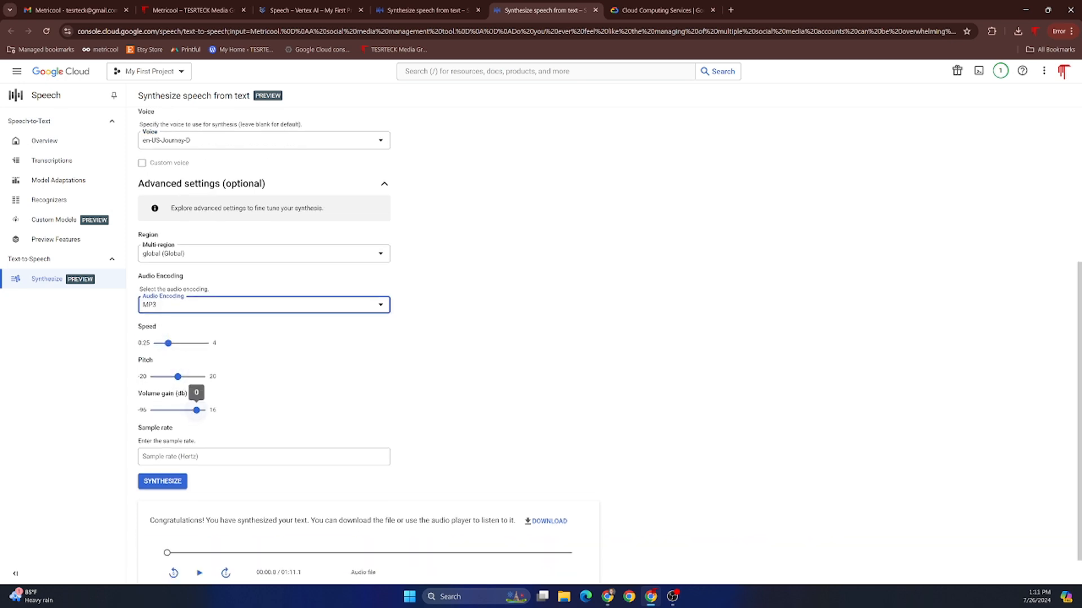
{"action": "left_click", "coordinate": [264, 458]}
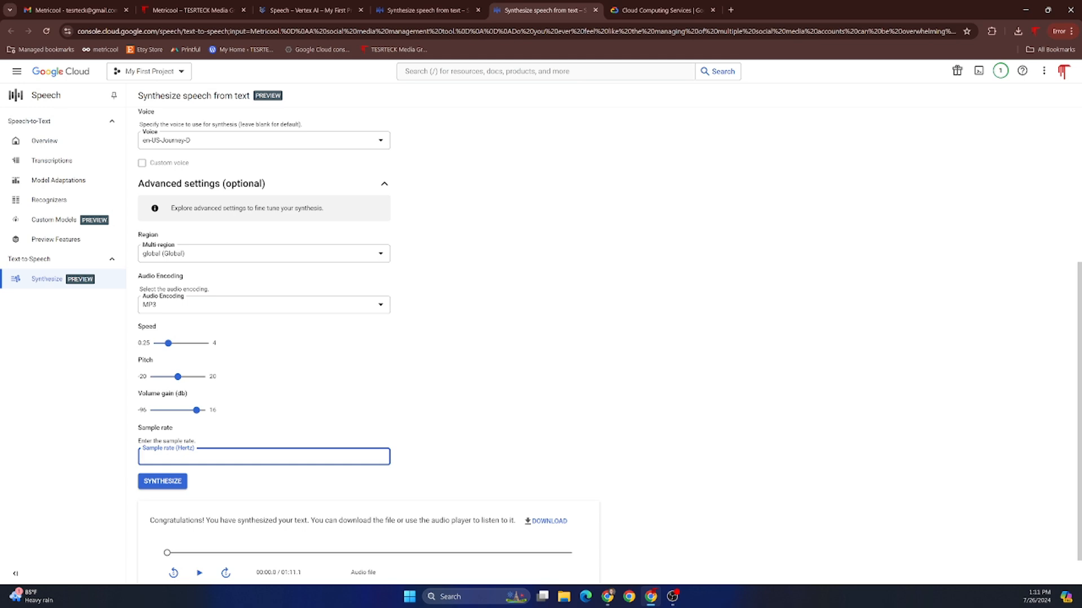
{"action": "scroll", "scroll_direction": "down", "scroll_amount": 3}
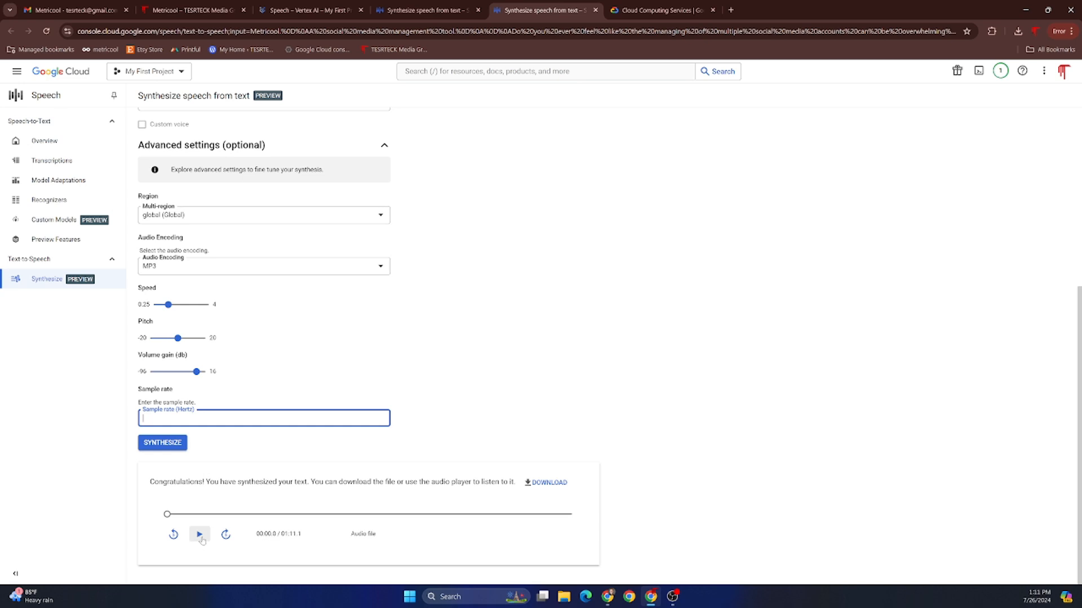
Play the 1:11 clip while following the blog text, pausing around 27 seconds.
{"action": "left_click", "coordinate": [200, 534]}
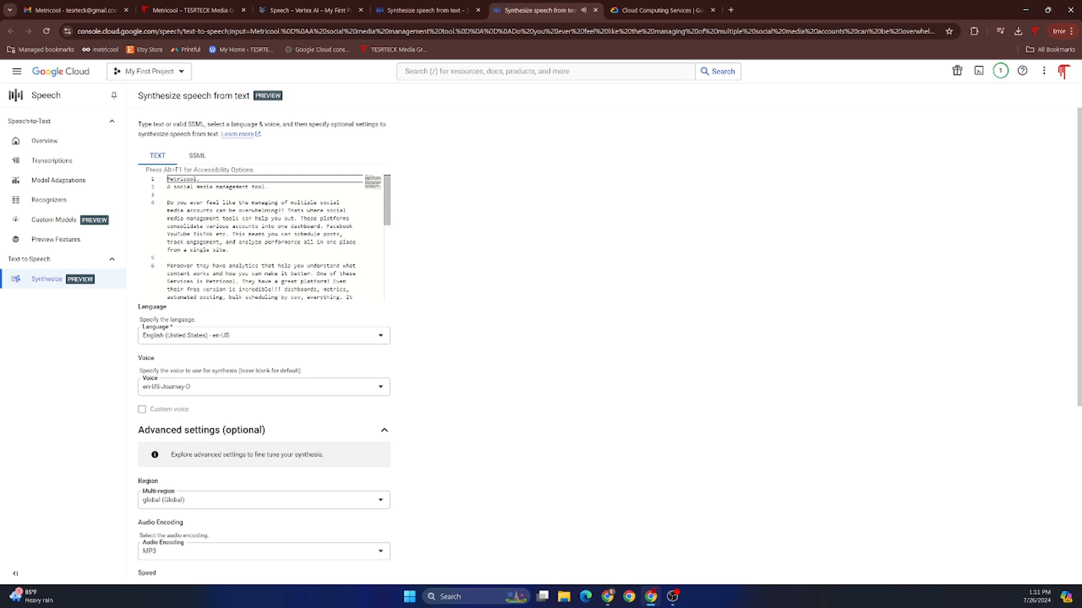
{"action": "scroll", "scroll_direction": "down", "scroll_amount": 3}
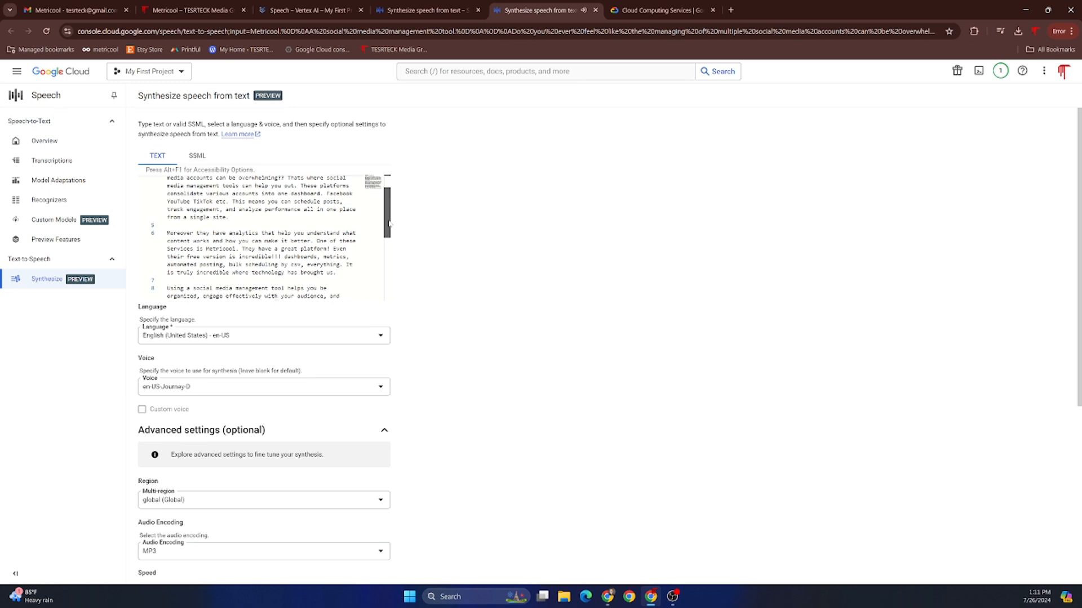
{"action": "scroll", "scroll_direction": "down", "scroll_amount": 3}
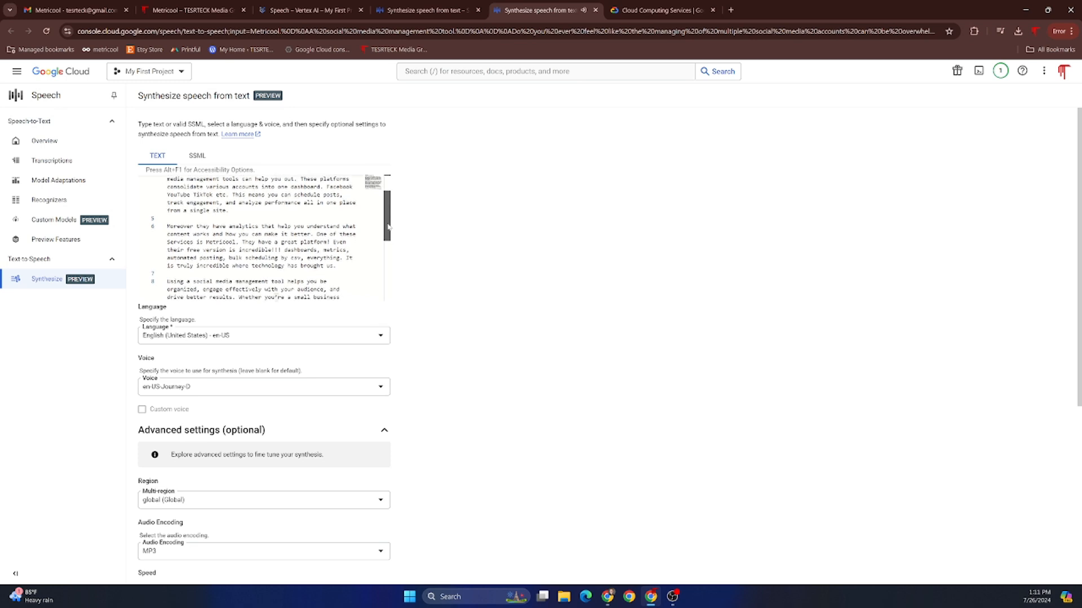
{"action": "scroll", "scroll_direction": "down", "scroll_amount": 3}
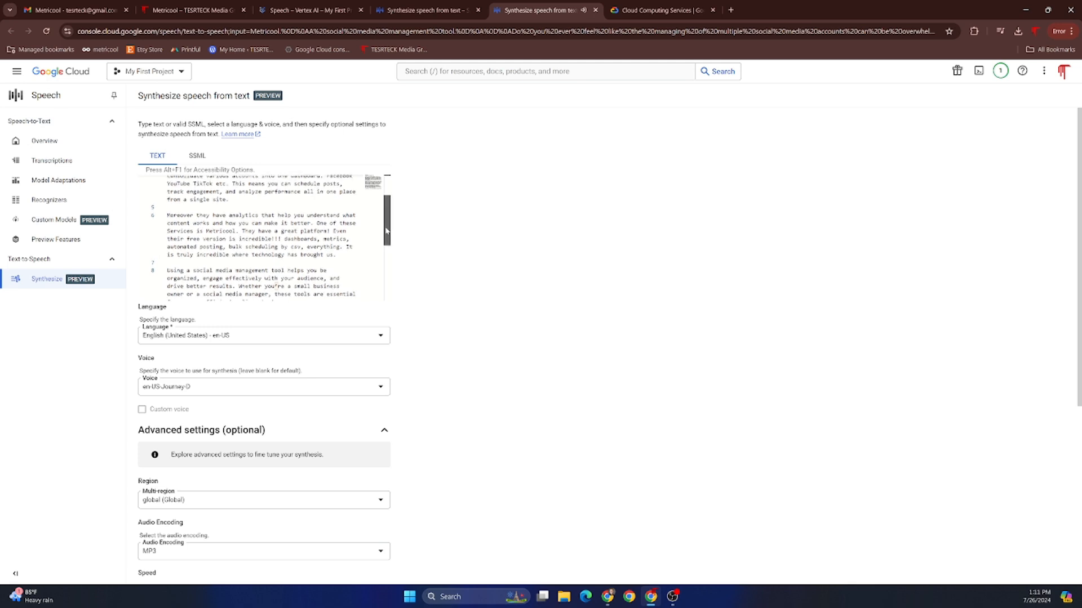
{"action": "scroll", "scroll_direction": "down", "scroll_amount": 3}
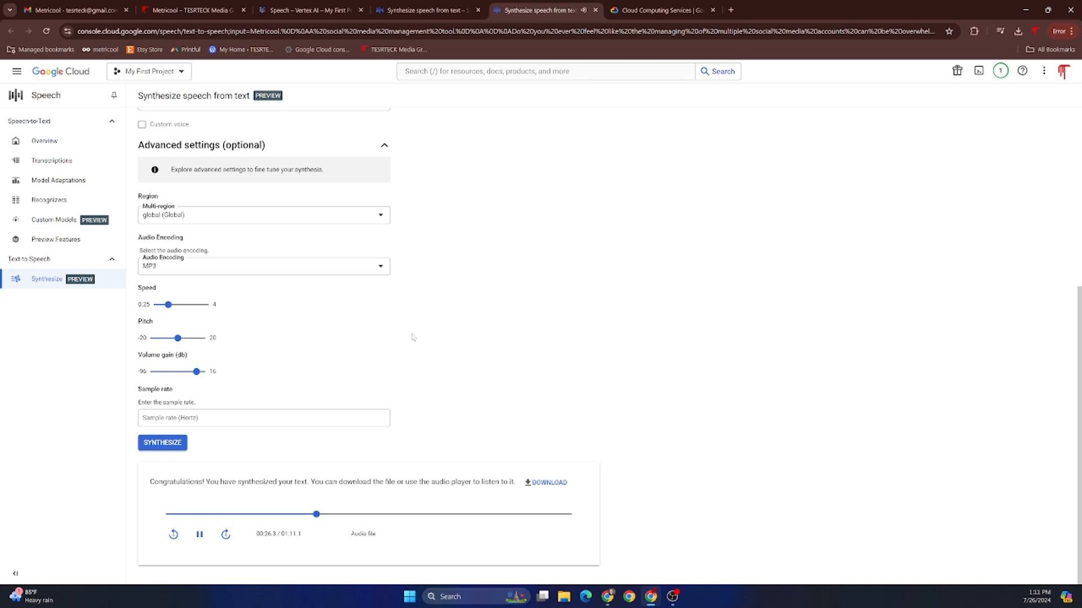
{"action": "left_click", "coordinate": [199, 534]}
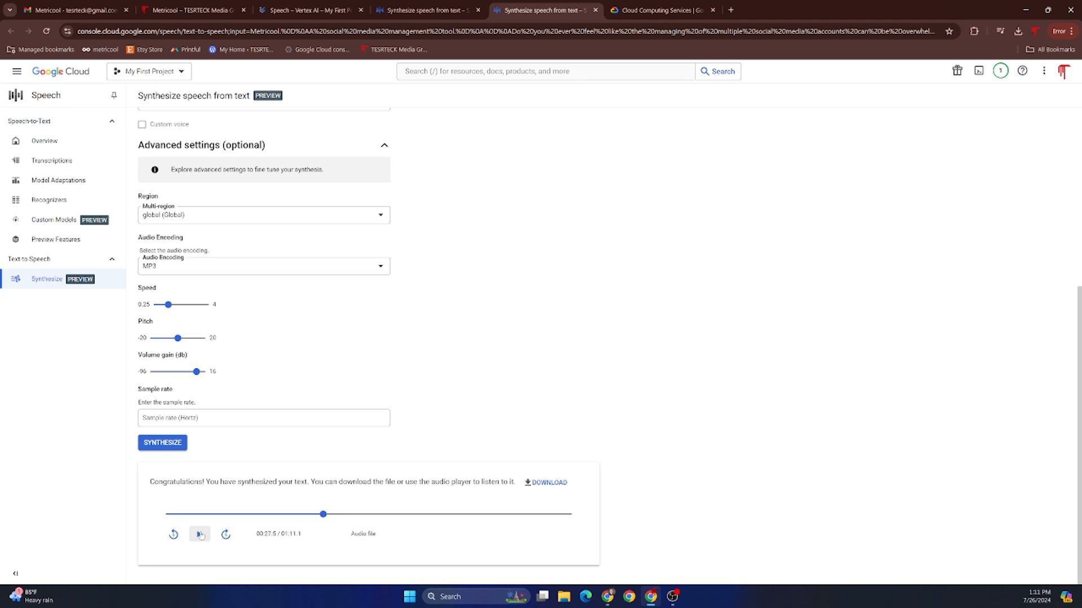
Return to the voice settings to pick a different voice.
{"action": "left_click", "coordinate": [549, 482]}
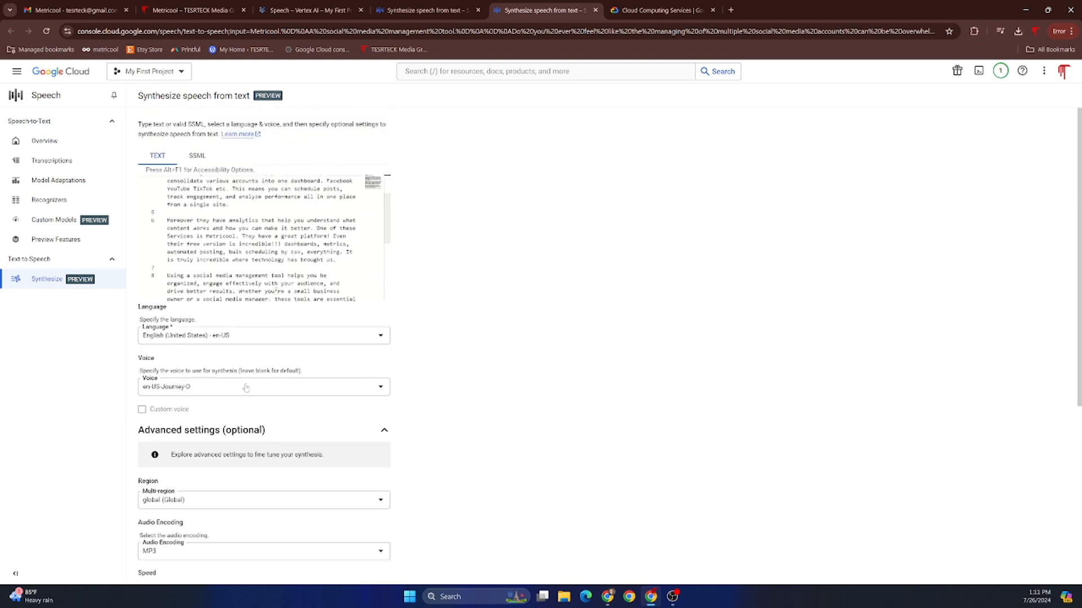
{"action": "left_click", "coordinate": [264, 386]}
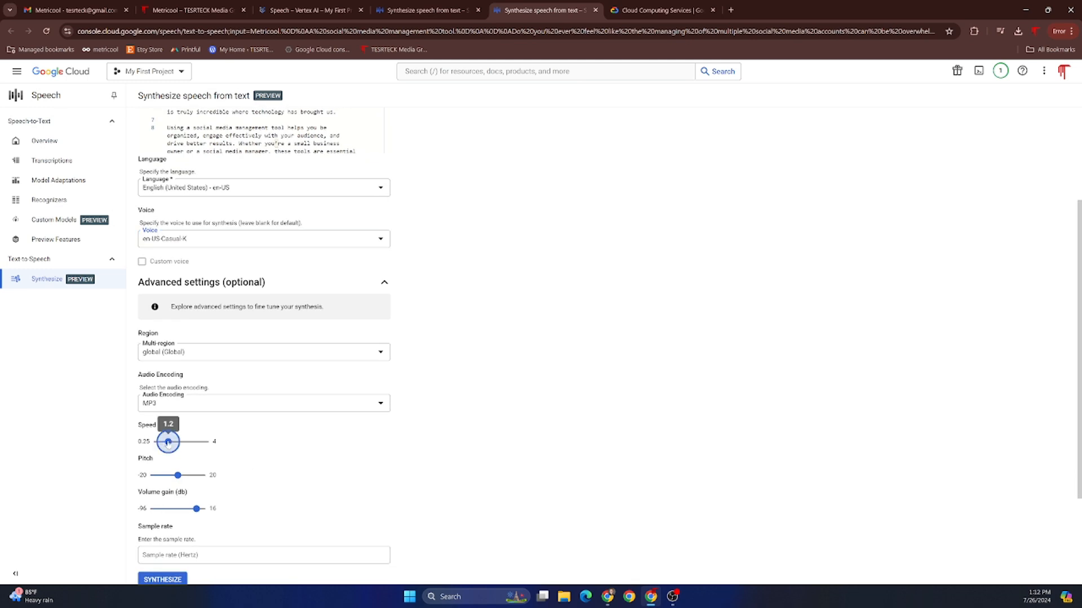
Set the speaking speed to 1 and regenerate the speech from the blog text.
{"action": "left_click_drag", "start_coordinate": [168, 441], "coordinate": [164, 442]}
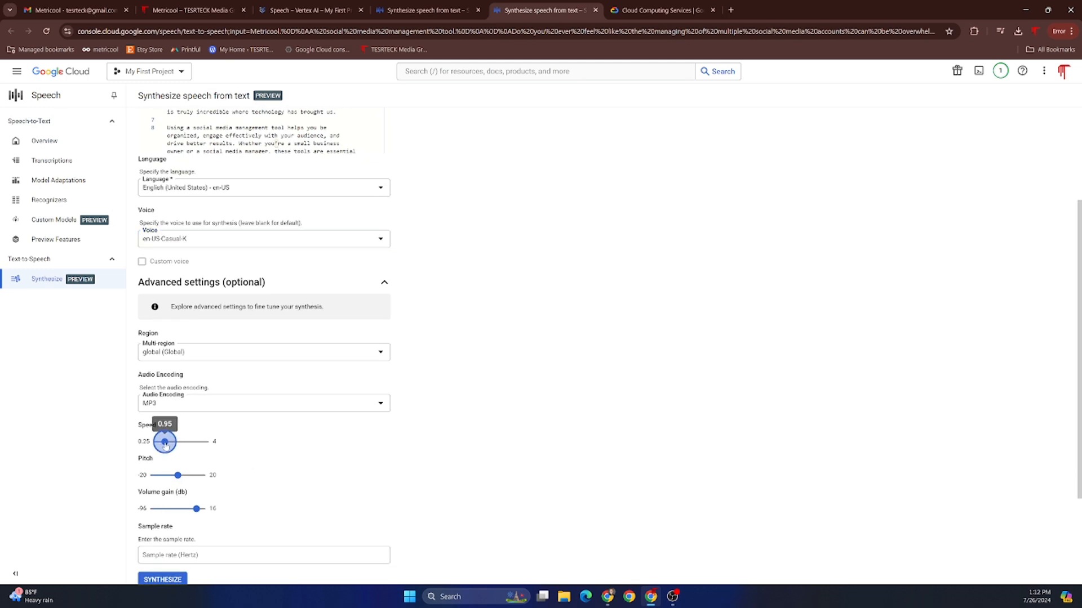
{"action": "left_click_drag", "start_coordinate": [165, 442], "coordinate": [166, 442]}
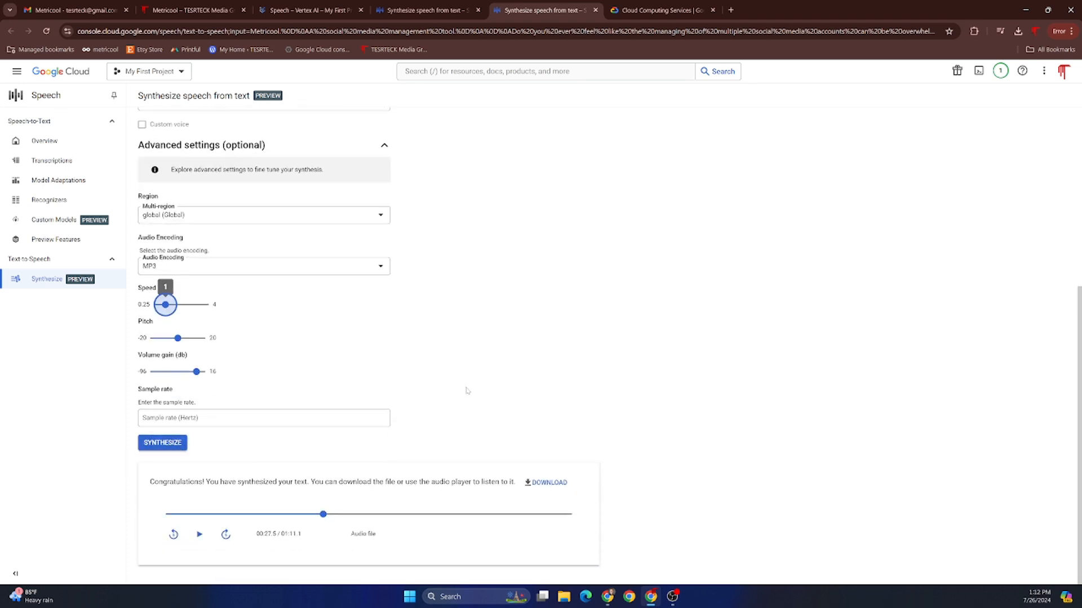
{"action": "left_click", "coordinate": [162, 443]}
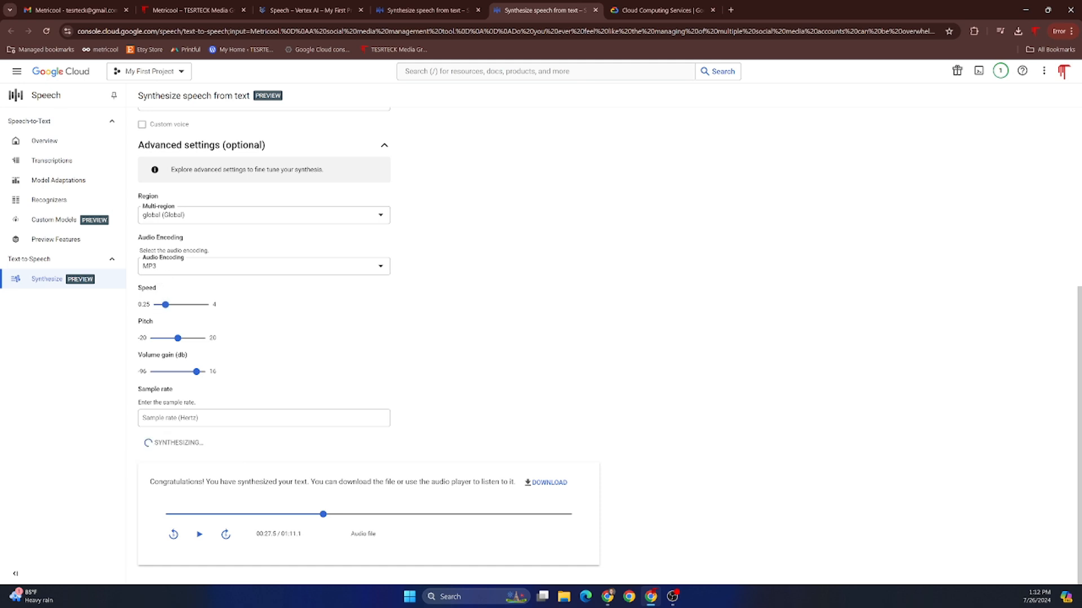
{"action": "left_click", "coordinate": [162, 442]}
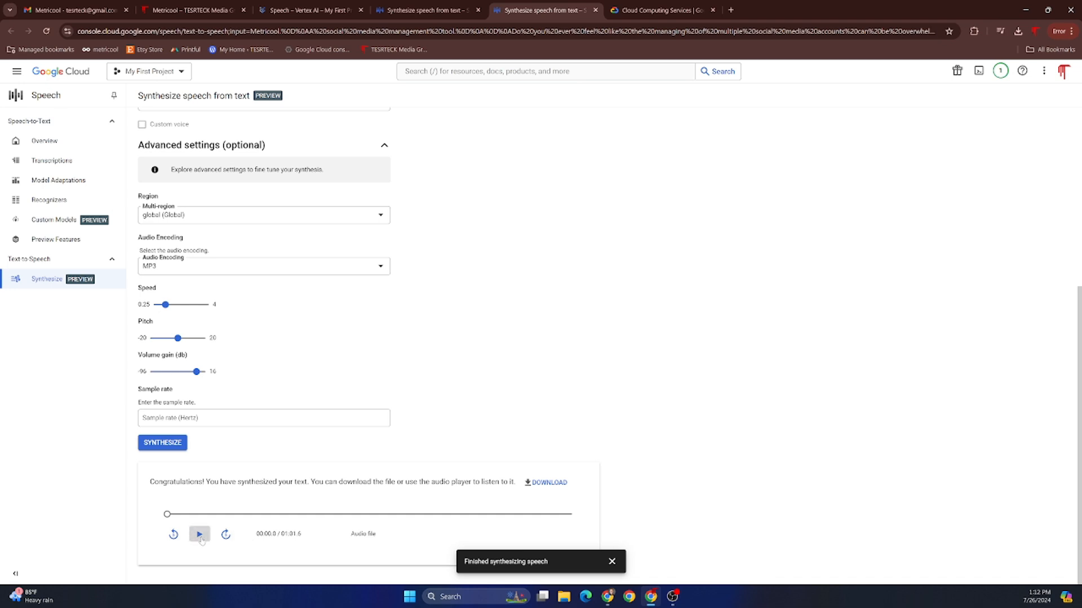
Listen to the start of the new 1:01 clip, then nudge the speed up slightly.
{"action": "left_click", "coordinate": [198, 534]}
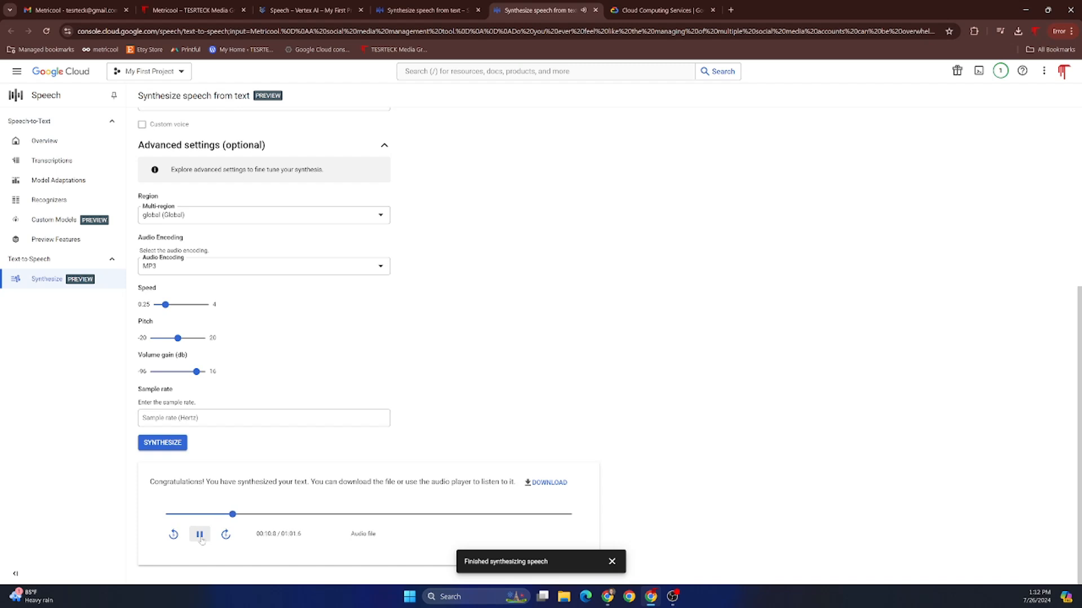
{"action": "left_click", "coordinate": [200, 534]}
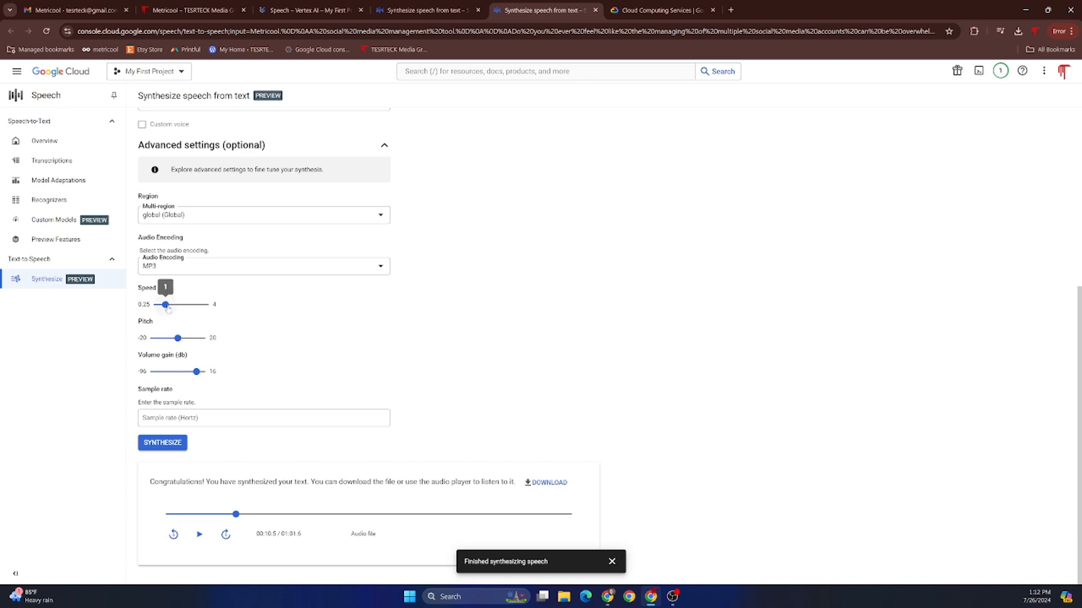
{"action": "left_click_drag", "start_coordinate": [165, 304], "coordinate": [170, 304]}
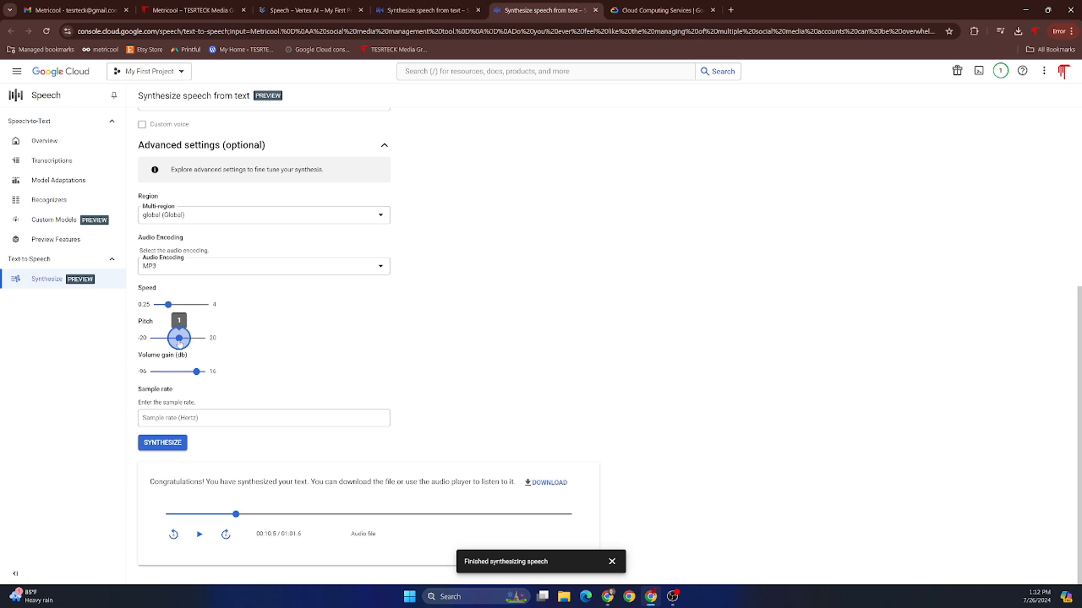
Raise the pitch to 1 and play a few seconds of the regenerated 0:52 clip.
{"action": "left_click_drag", "start_coordinate": [178, 337], "coordinate": [180, 337]}
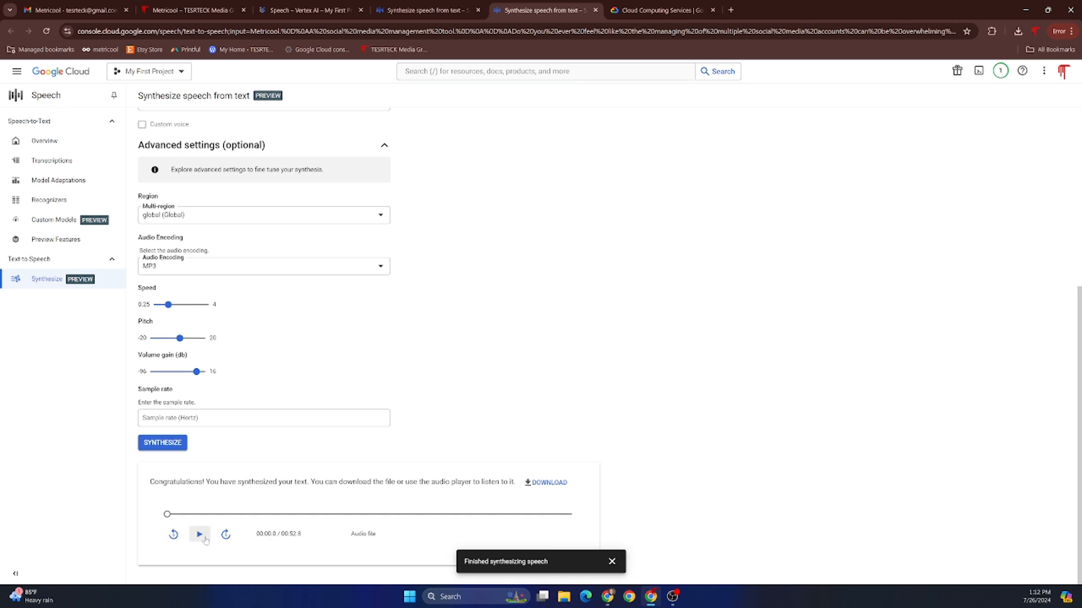
{"action": "left_click", "coordinate": [198, 534]}
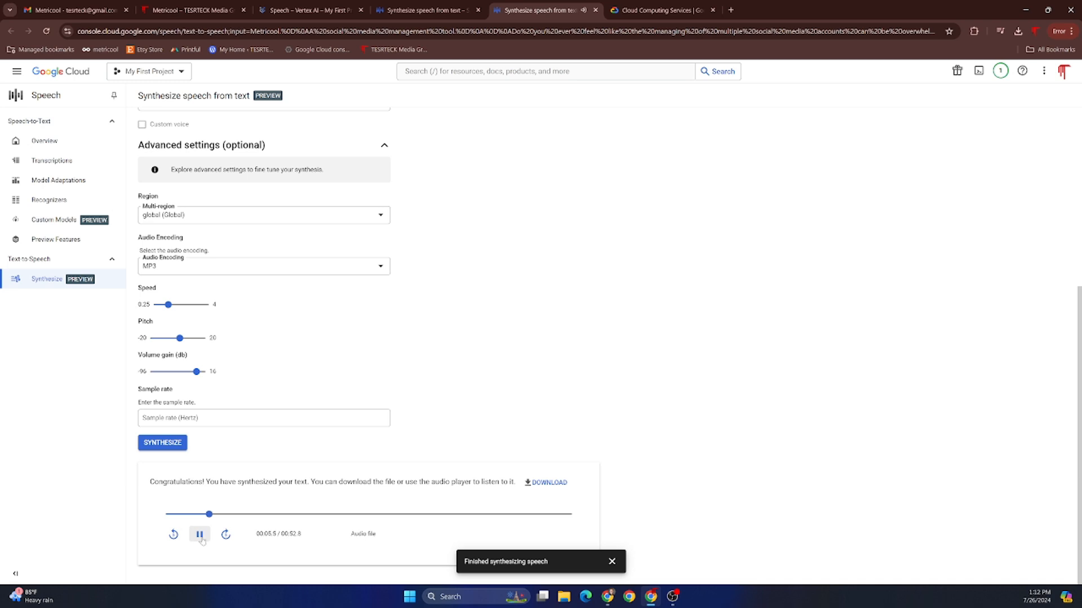
{"action": "left_click", "coordinate": [199, 534]}
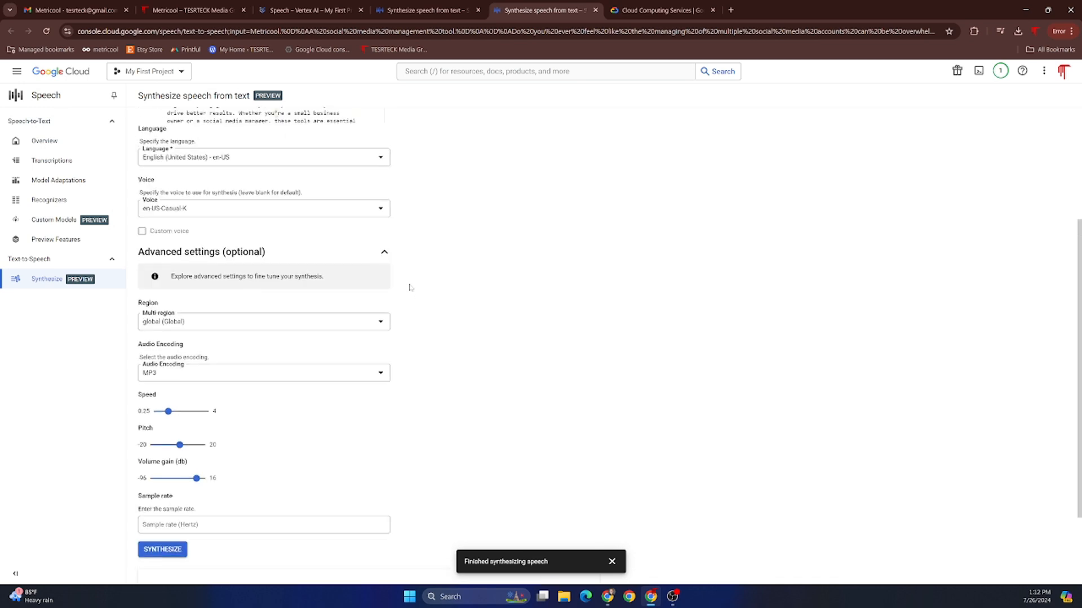
Switch the voice to en-US-Journey-F, synthesize a 1:13 clip and play it.
{"action": "left_click", "coordinate": [263, 209]}
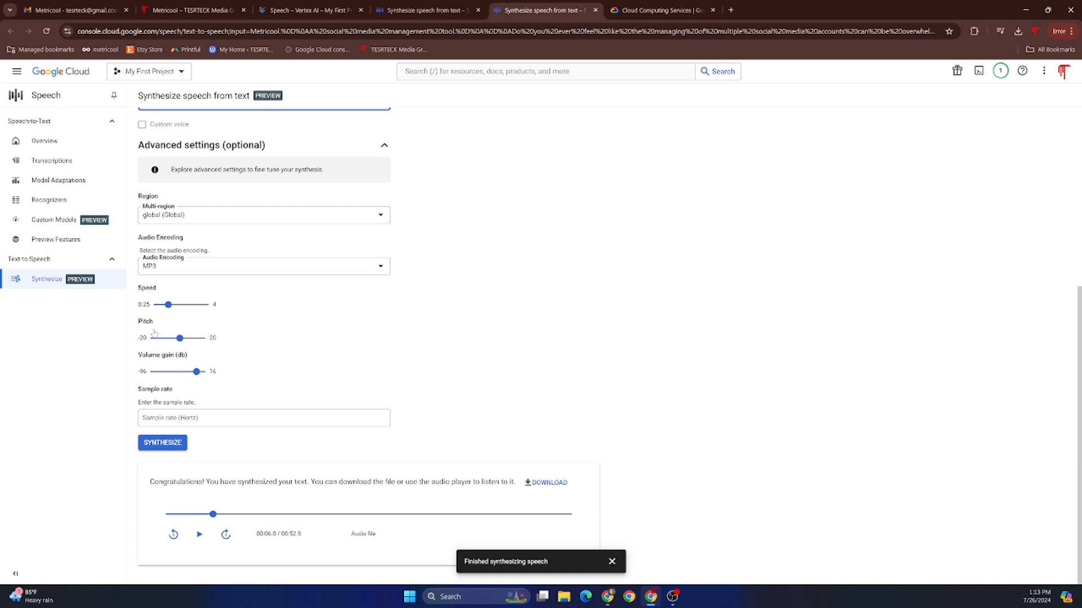
{"action": "left_click", "coordinate": [162, 443]}
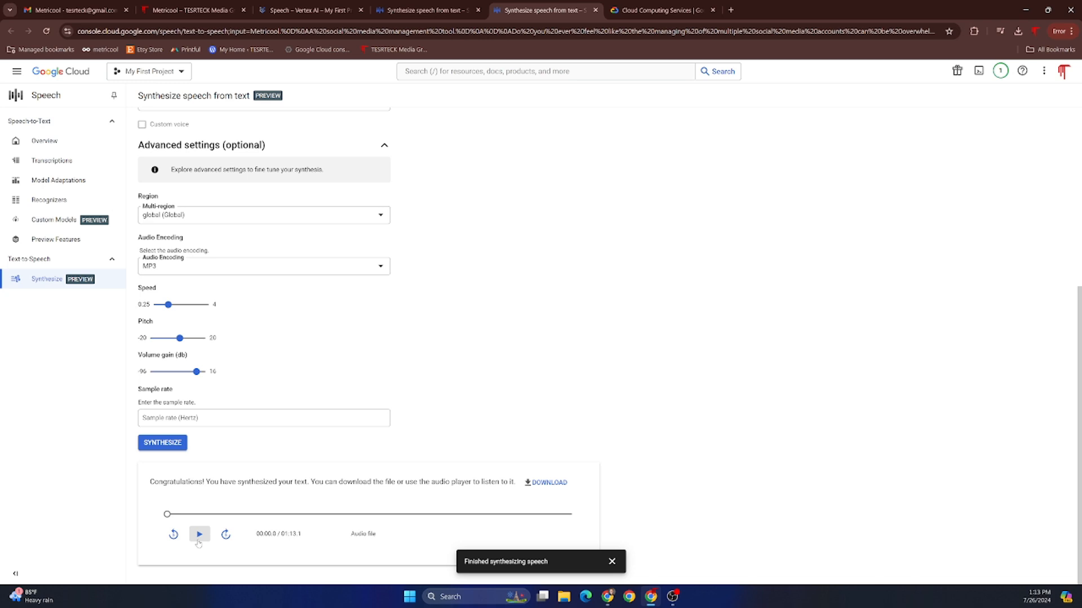
{"action": "left_click", "coordinate": [199, 534]}
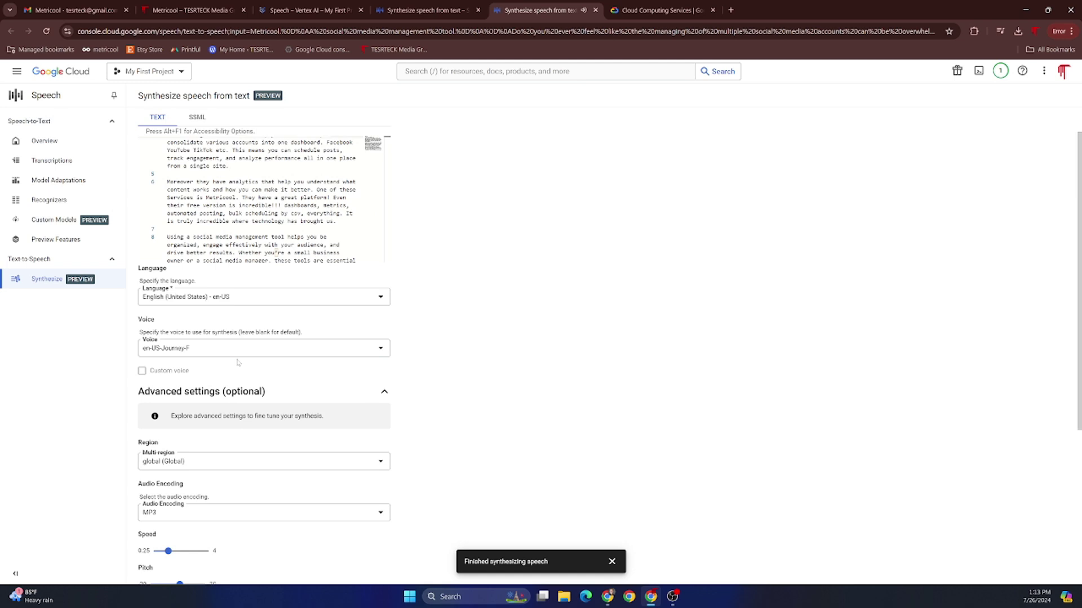
Choose en-US-Journey-O with pitch 1.5, then play about eight seconds of the 1:35 clip.
{"action": "left_click", "coordinate": [263, 349]}
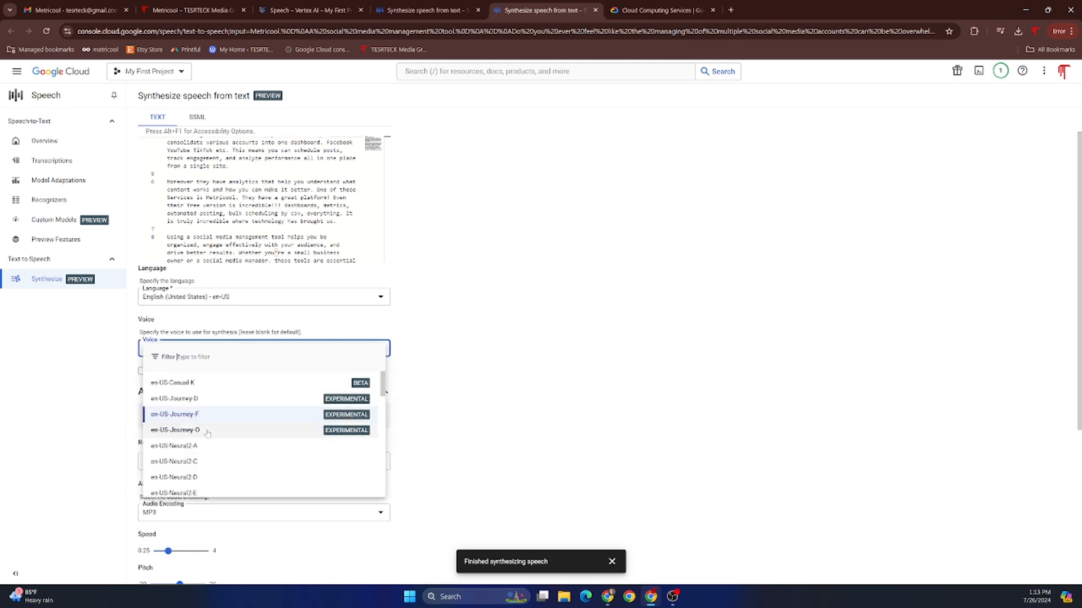
{"action": "left_click", "coordinate": [173, 430]}
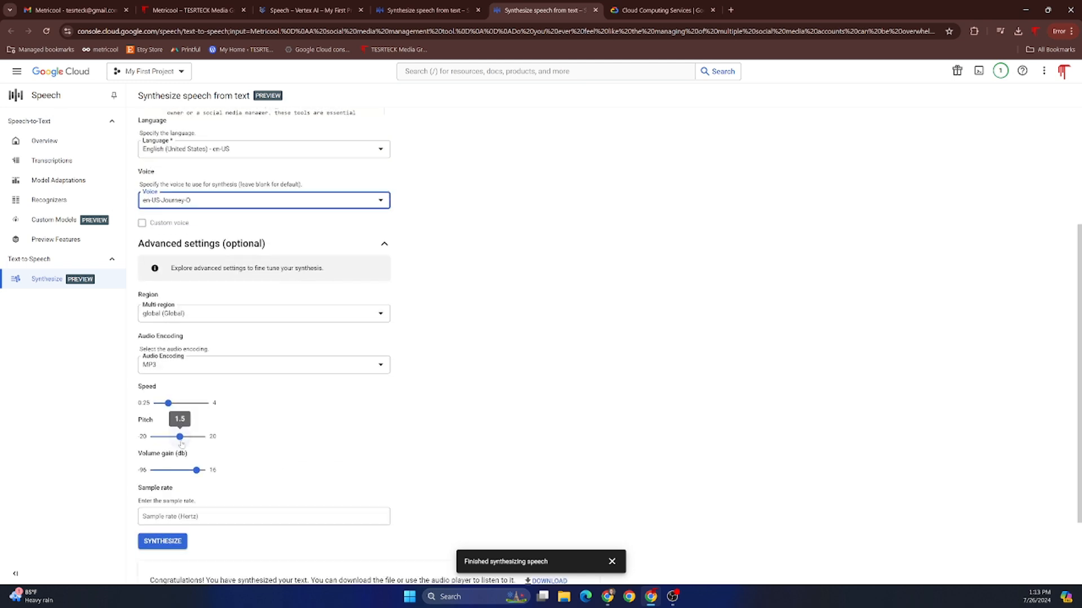
{"action": "left_click_drag", "start_coordinate": [179, 437], "coordinate": [177, 436]}
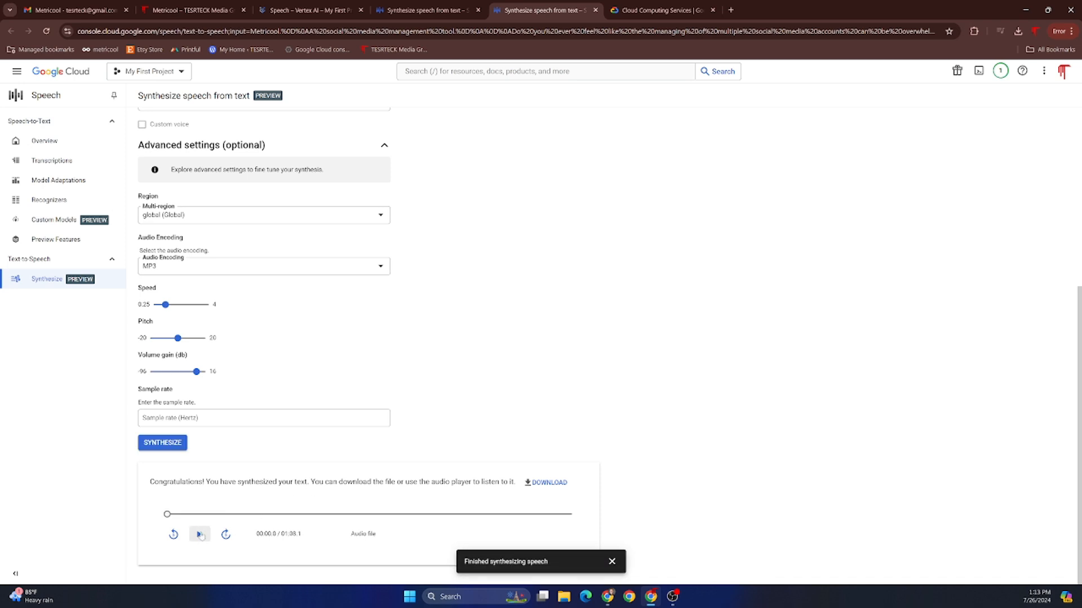
{"action": "left_click", "coordinate": [198, 534]}
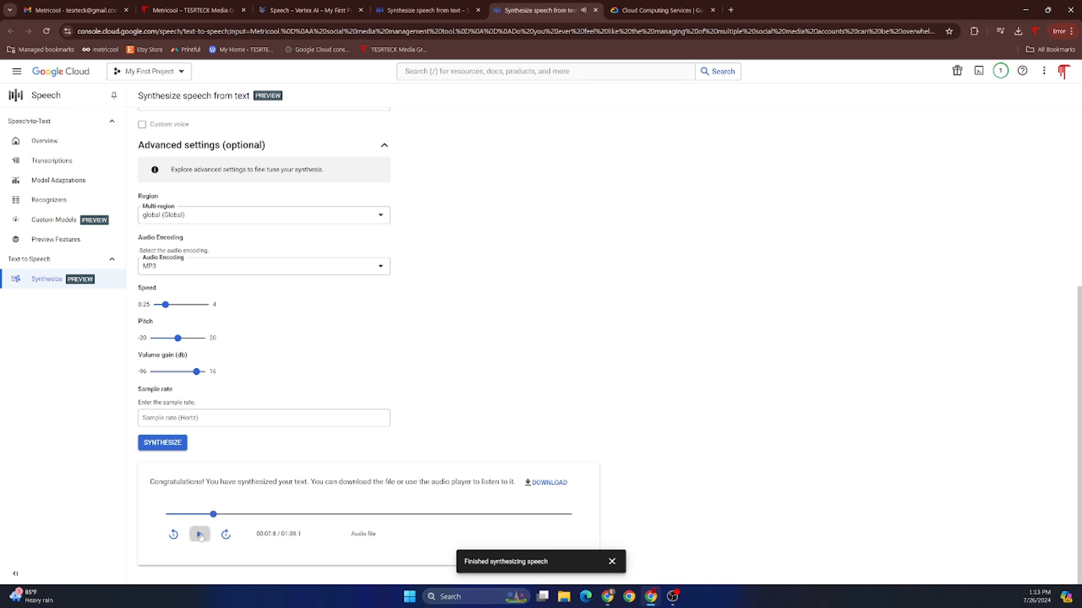
{"action": "left_click", "coordinate": [263, 418]}
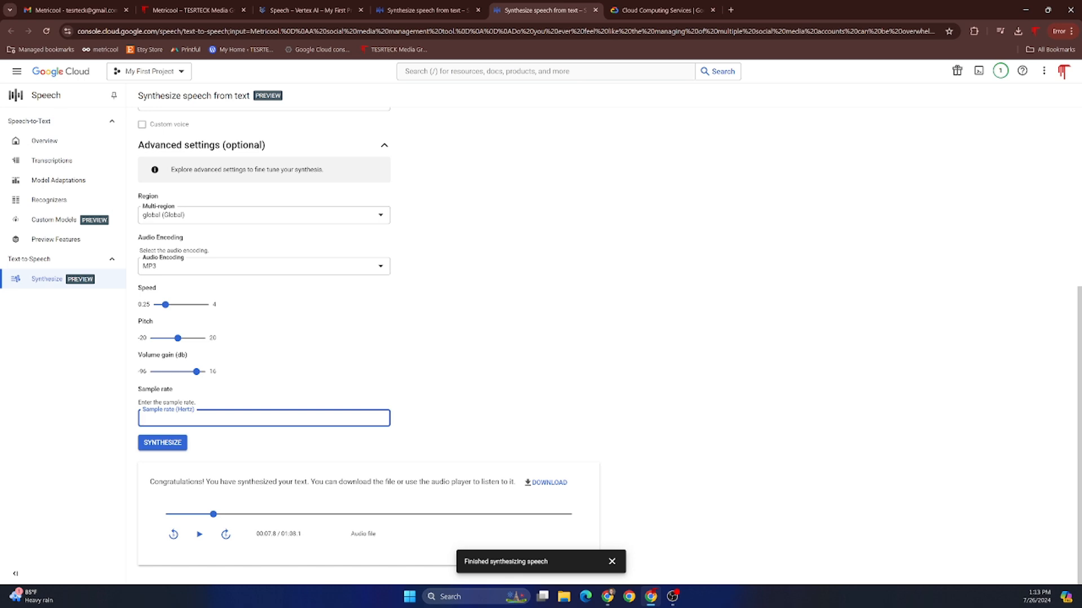
Regenerate the speech at an 8000 Hz sample rate and play a few seconds of it.
{"action": "type", "text": "800"}
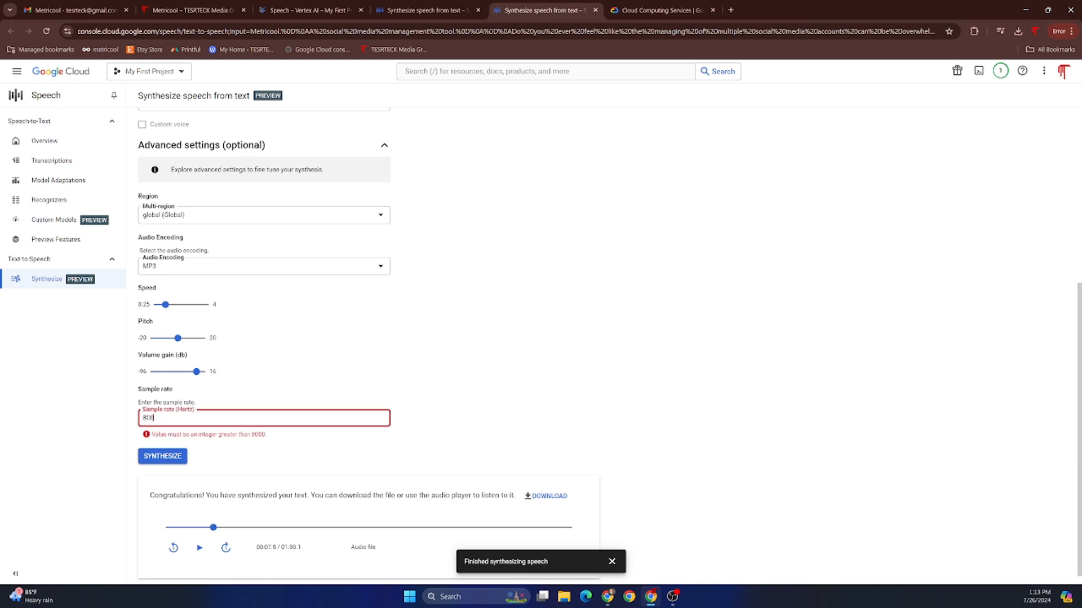
{"action": "left_click", "coordinate": [163, 456]}
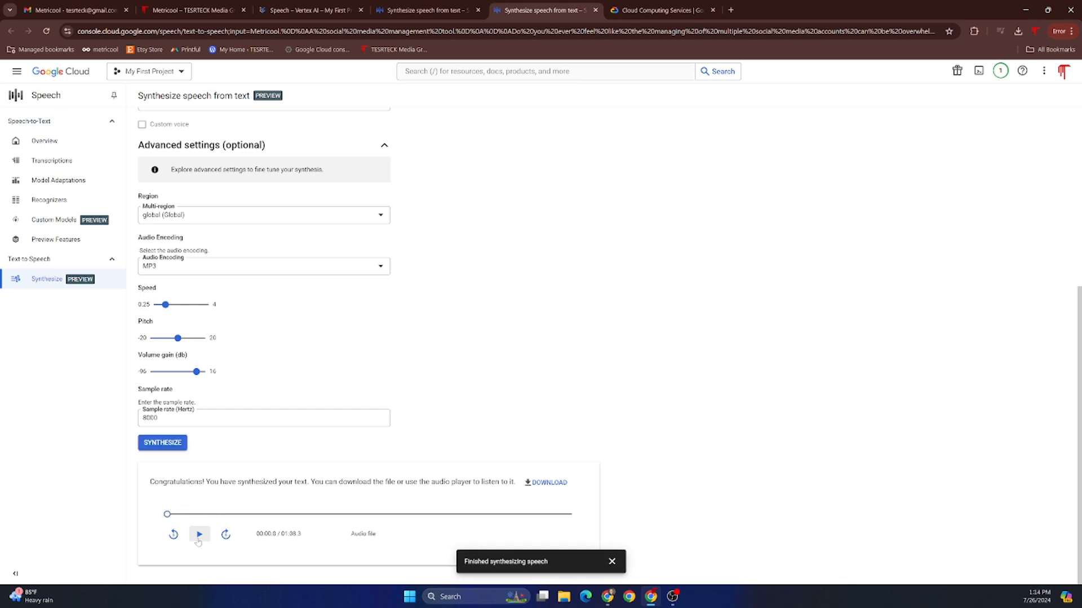
{"action": "left_click", "coordinate": [198, 535]}
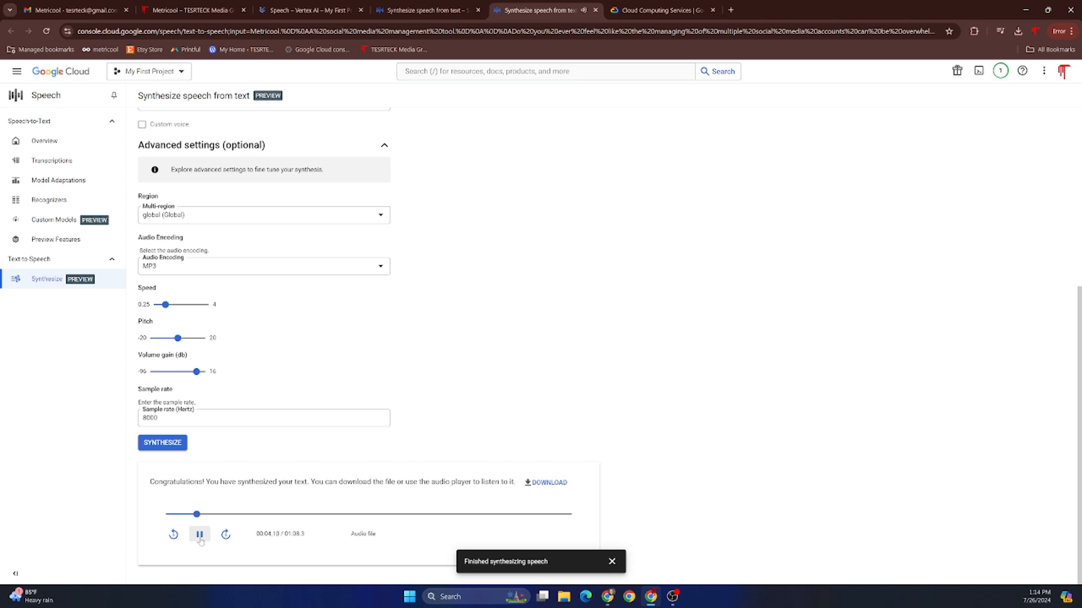
{"action": "left_click", "coordinate": [198, 534]}
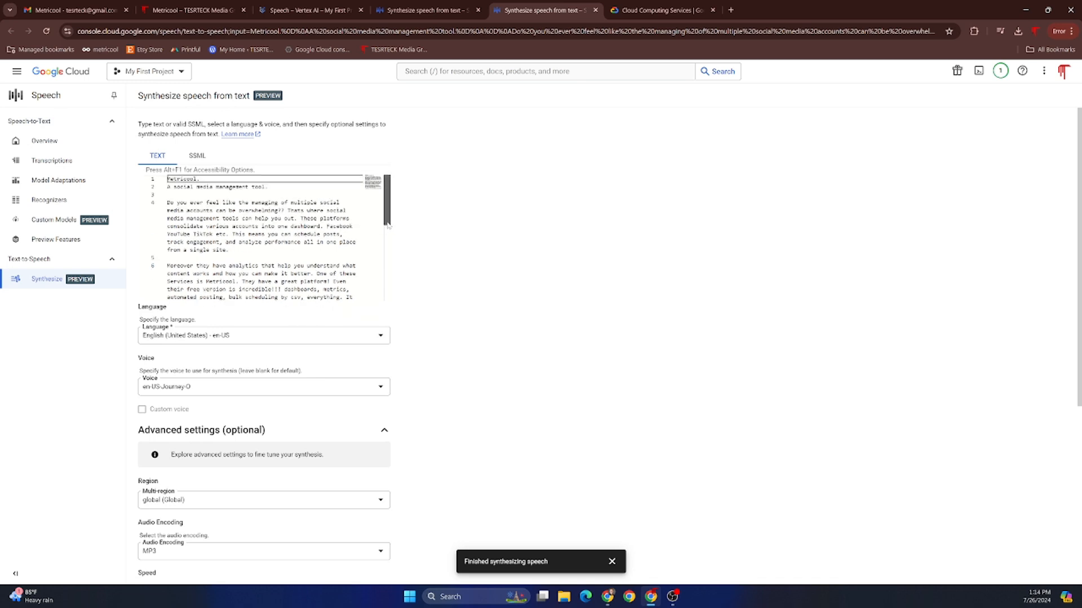
{"action": "scroll", "scroll_direction": "down", "scroll_amount": 3}
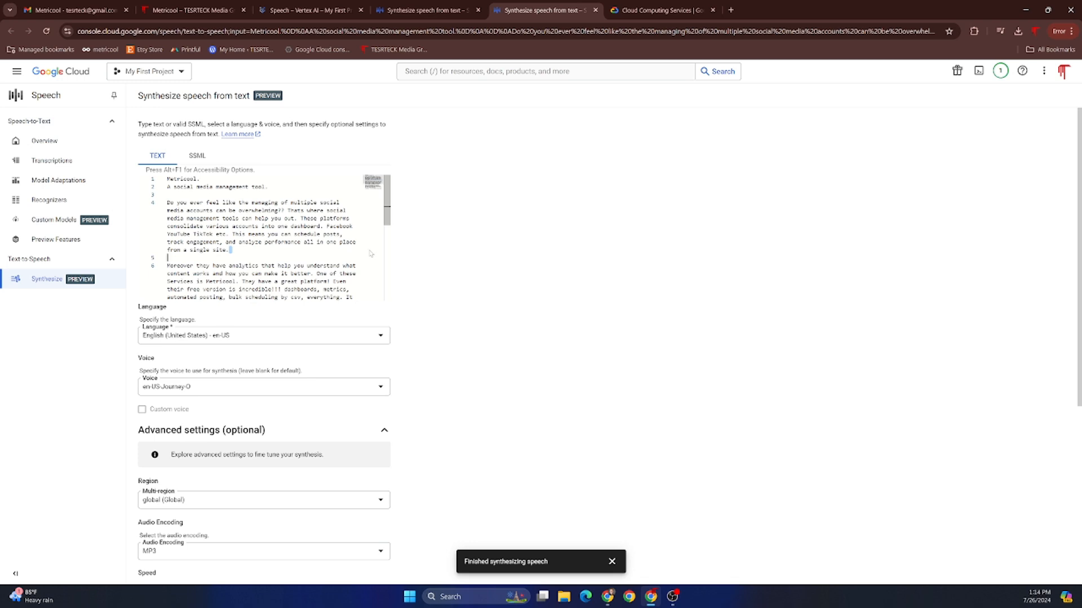
{"action": "mouse_move", "coordinate": [397, 224]}
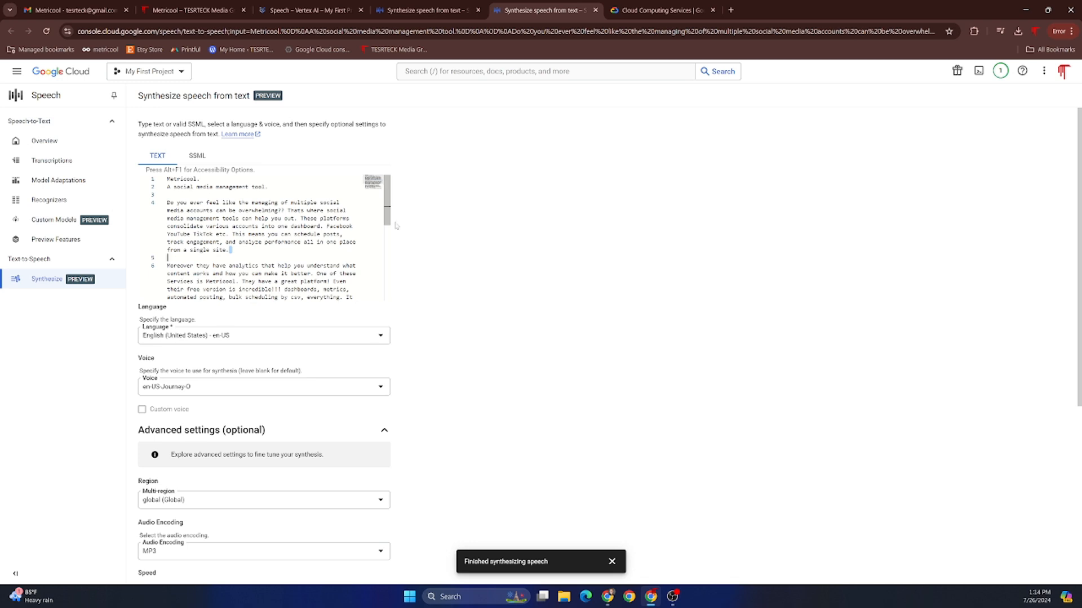
{"action": "scroll", "scroll_direction": "down", "scroll_amount": 3}
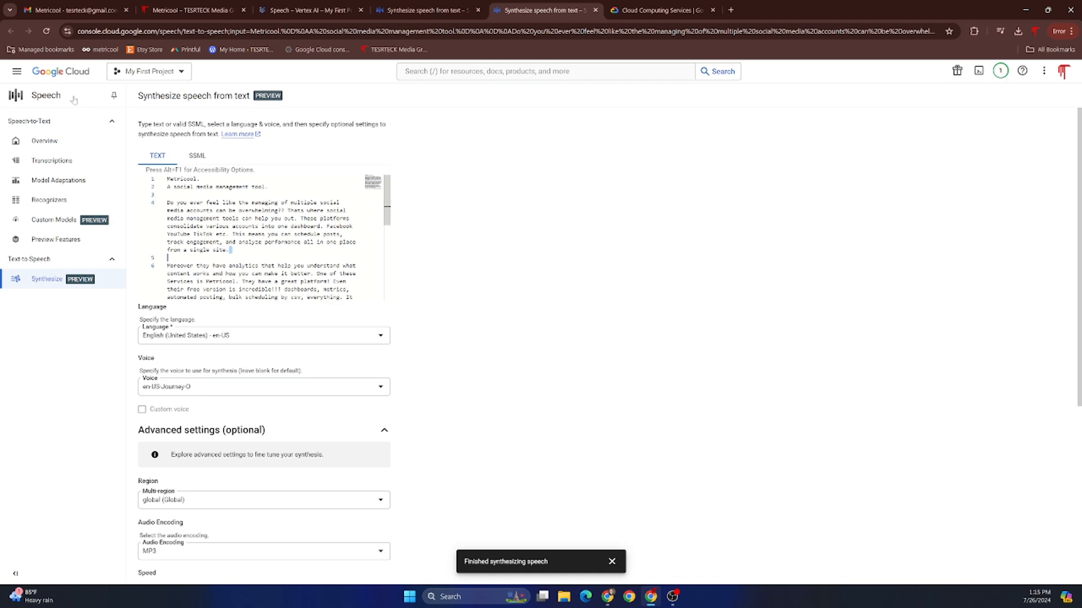
Show the full Products & solutions catalog and scroll down to its Web3 and Support sections.
{"action": "left_click", "coordinate": [16, 72]}
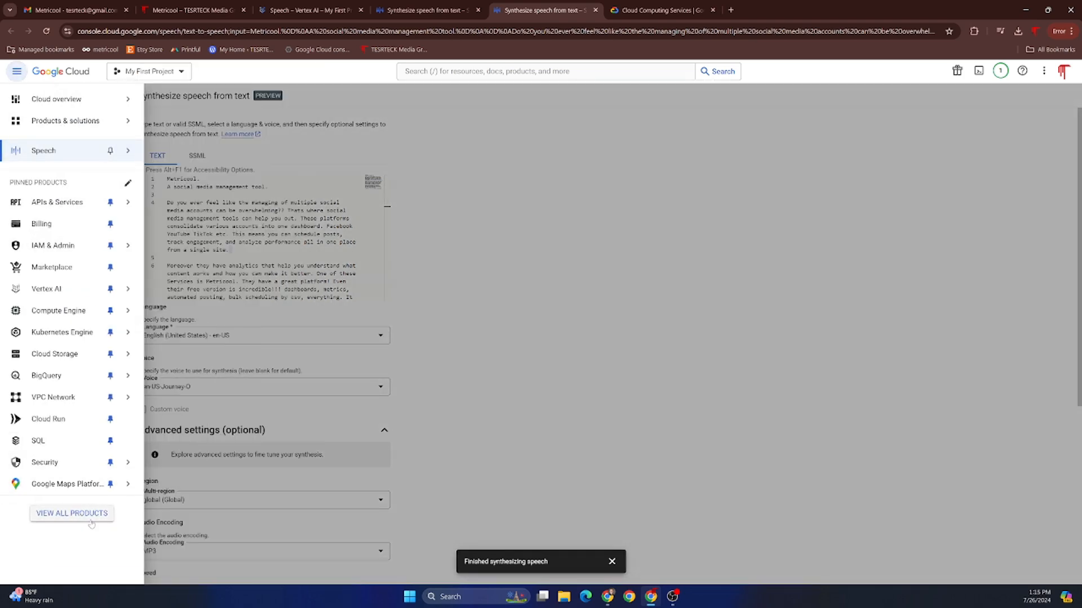
{"action": "left_click", "coordinate": [72, 514]}
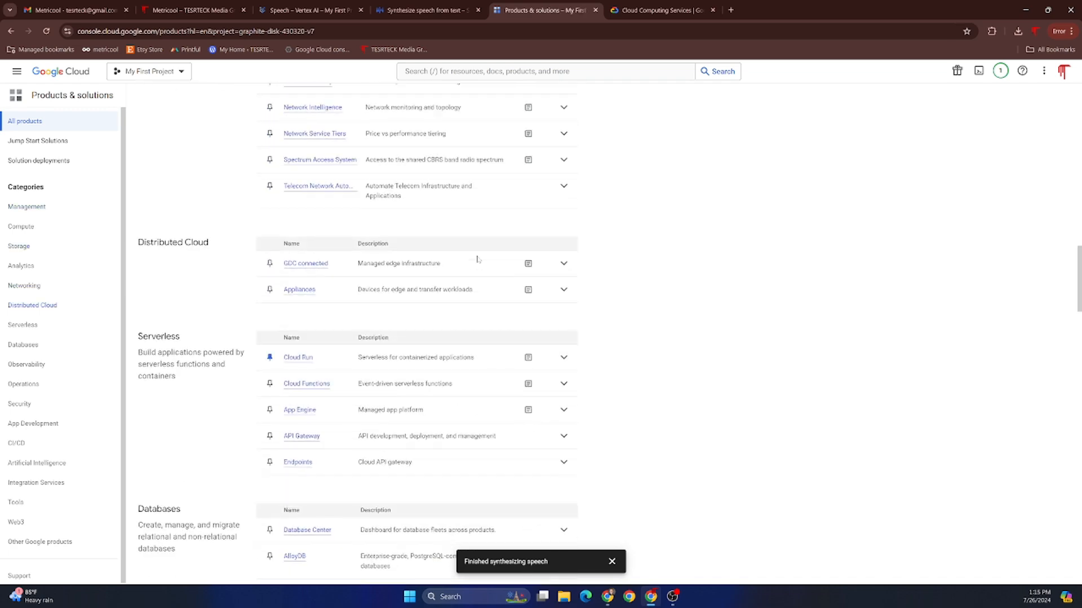
{"action": "scroll", "scroll_direction": "down", "scroll_amount": 3}
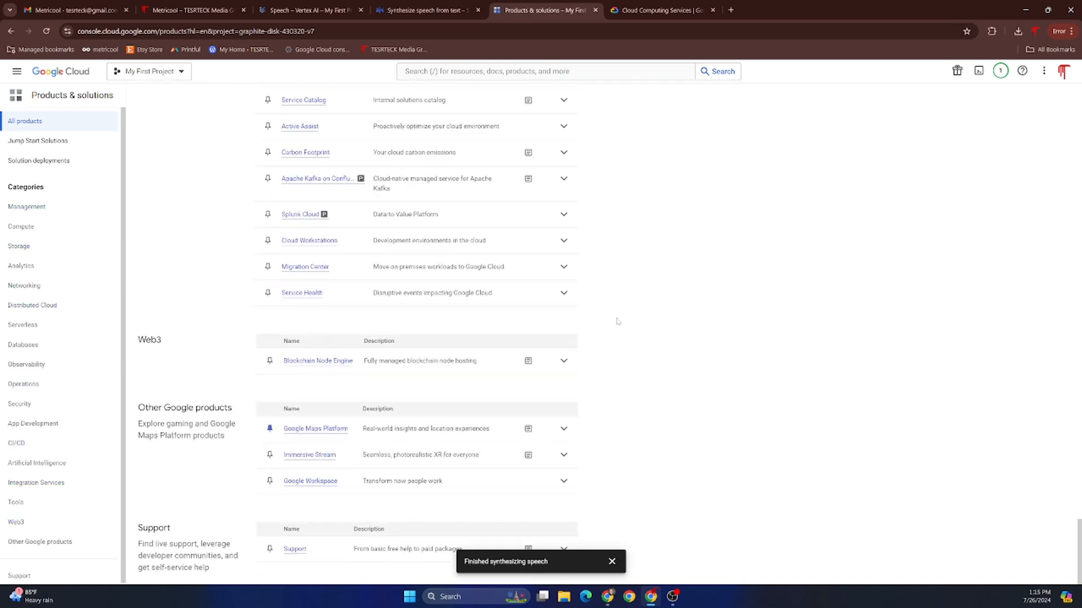